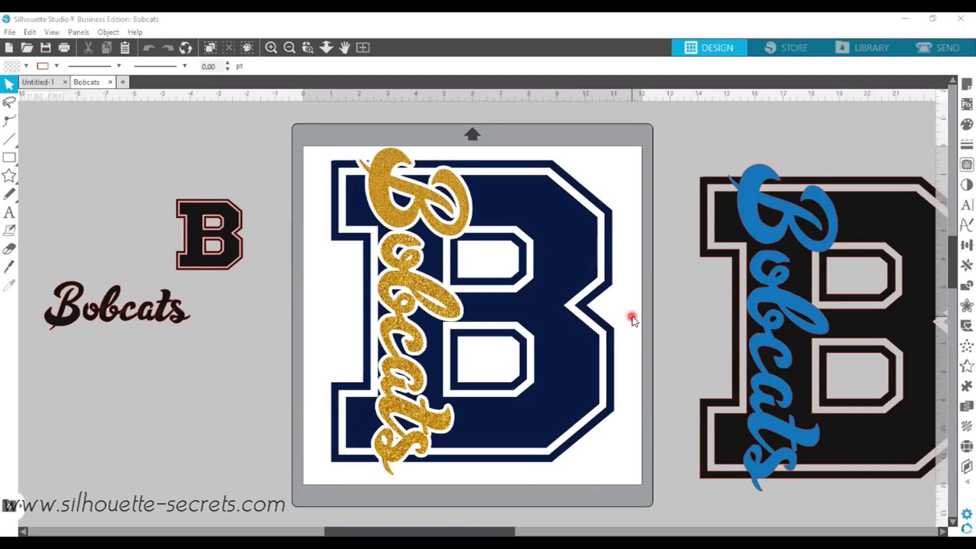
{"action": "mouse_move", "coordinate": [321, 151]}
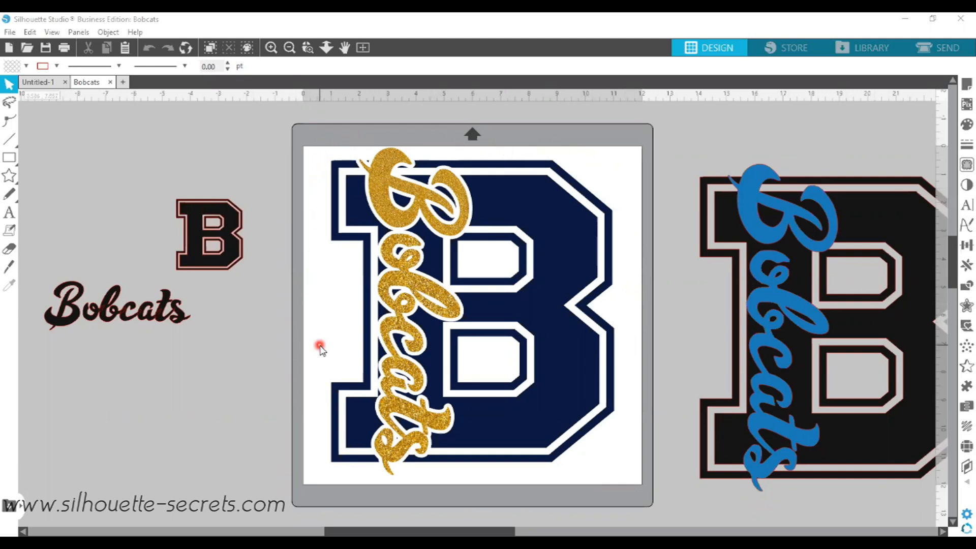
{"action": "mouse_move", "coordinate": [209, 122]}
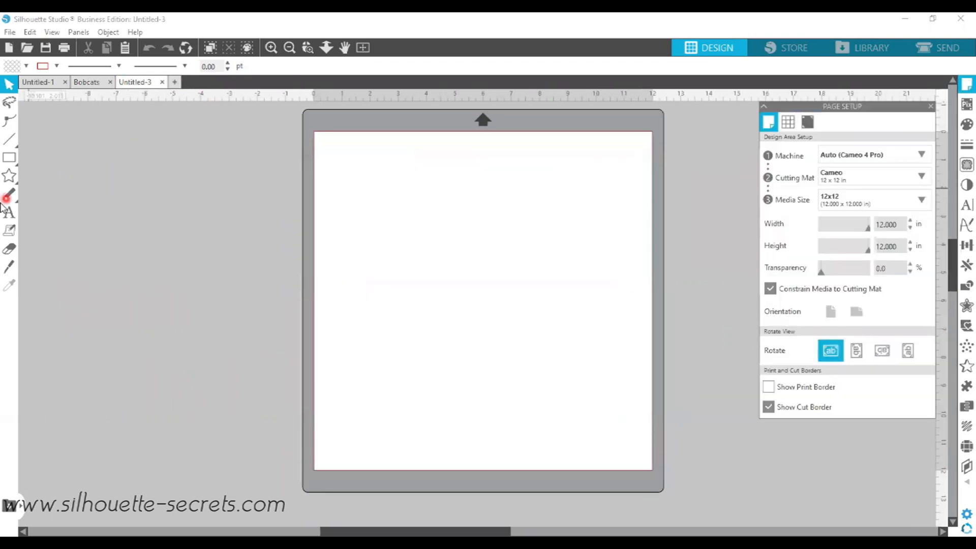
{"action": "mouse_move", "coordinate": [9, 211]}
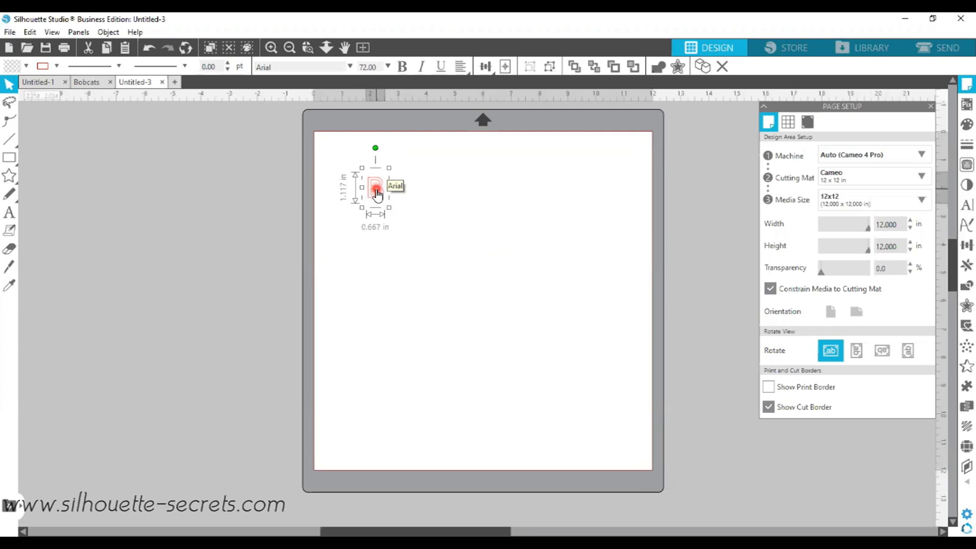
Duplicate the letter B to keep a spare copy beside the mat.
{"action": "right_click", "coordinate": [375, 191]}
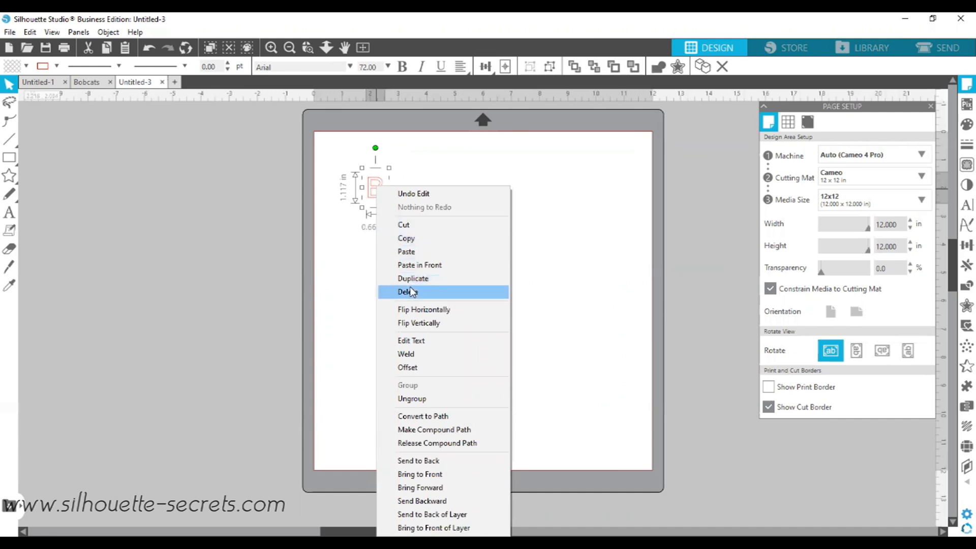
{"action": "left_click", "coordinate": [407, 291]}
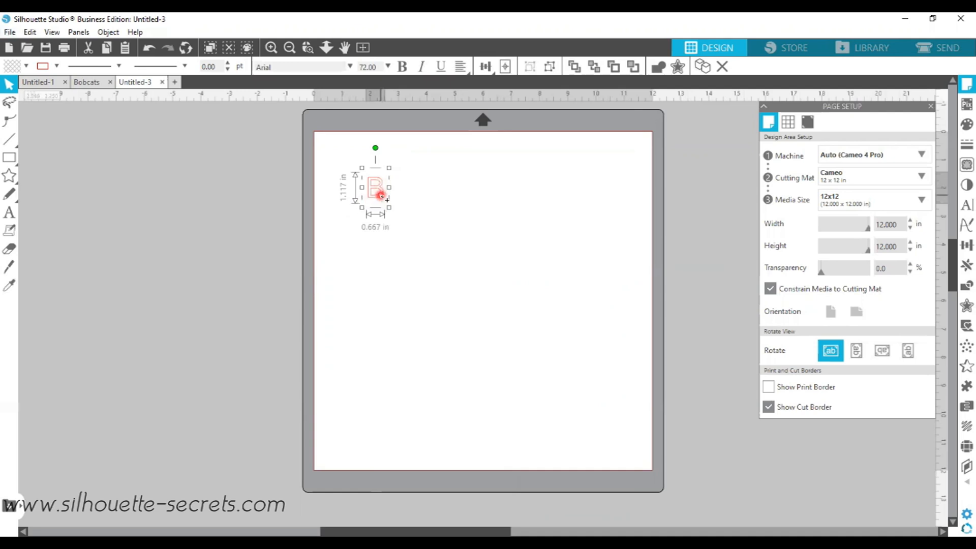
{"action": "mouse_move", "coordinate": [382, 196]}
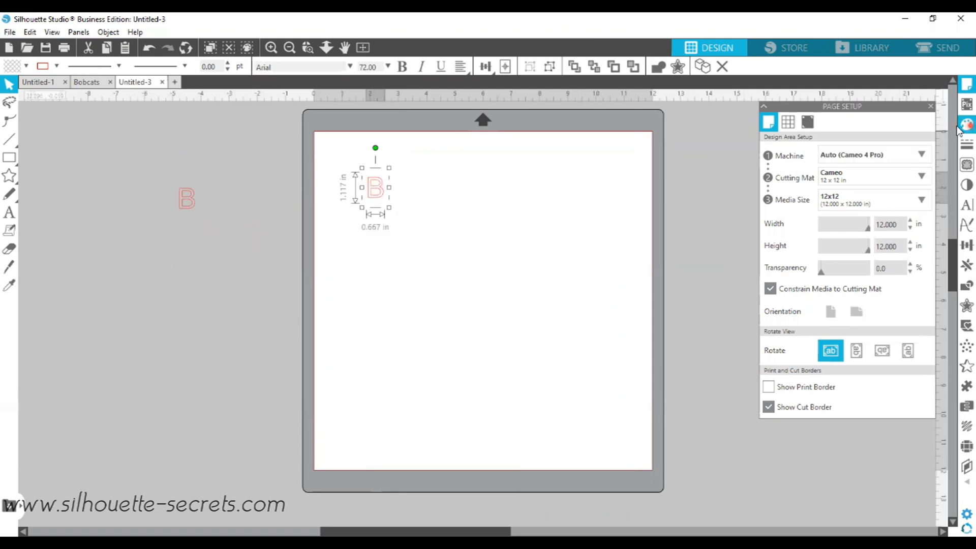
Fill the enlarged B with solid black from the Fill panel.
{"action": "left_click", "coordinate": [967, 134]}
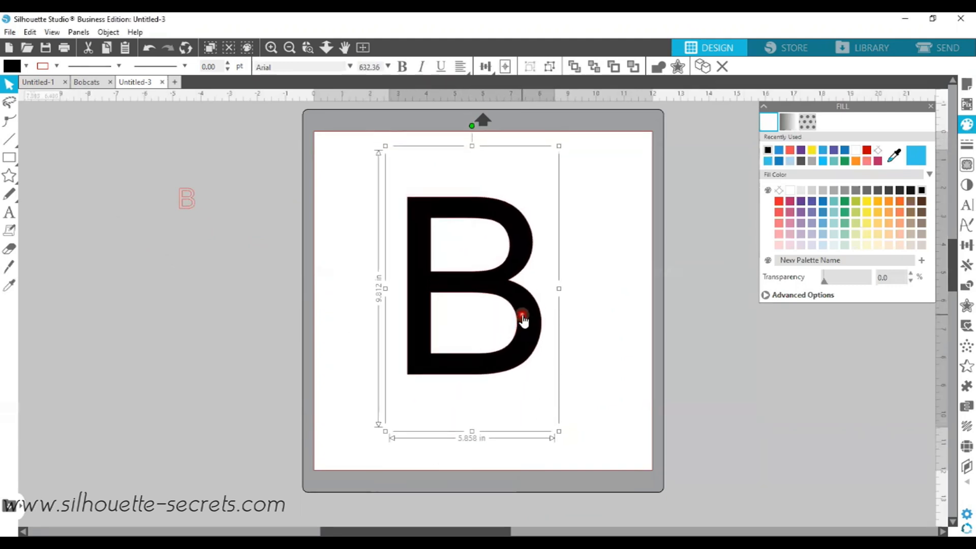
{"action": "mouse_move", "coordinate": [519, 309]}
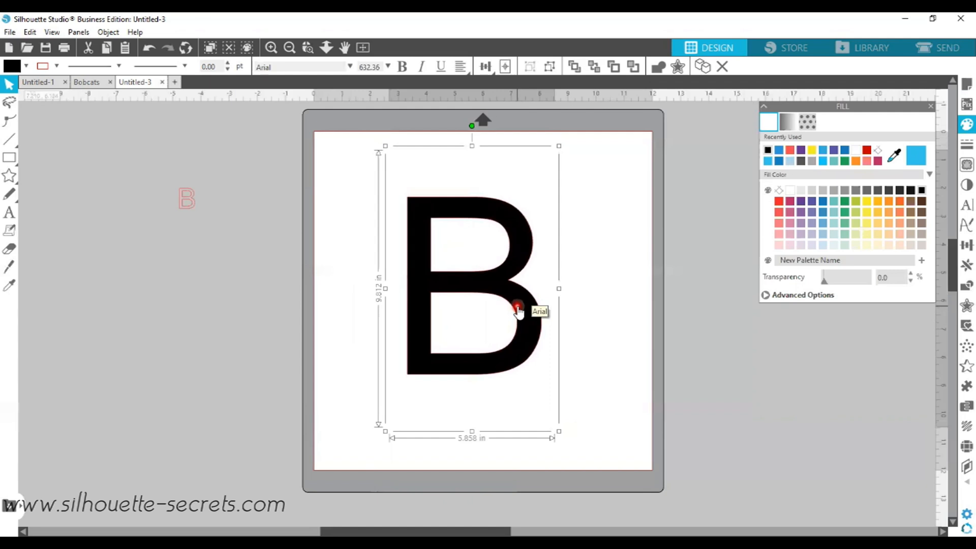
{"action": "mouse_move", "coordinate": [512, 295]}
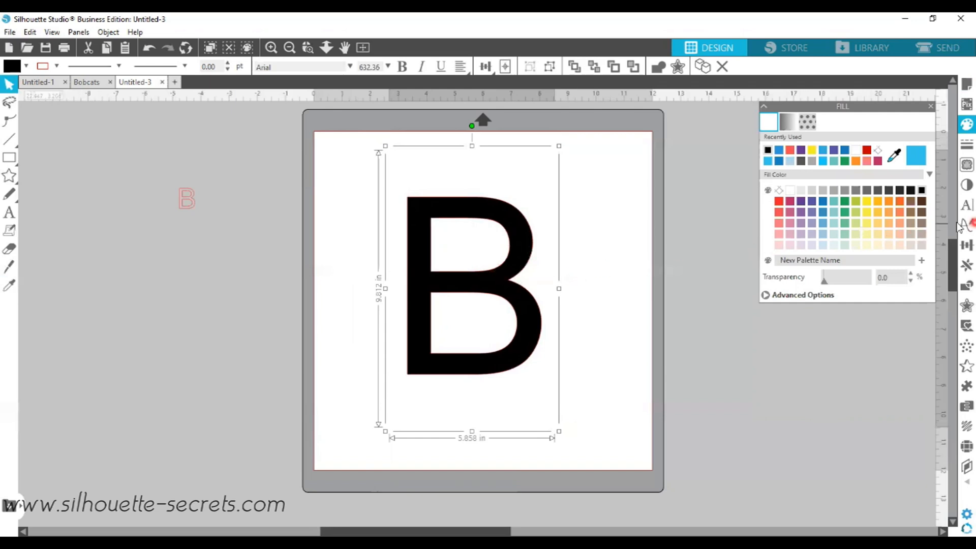
{"action": "mouse_move", "coordinate": [966, 205]}
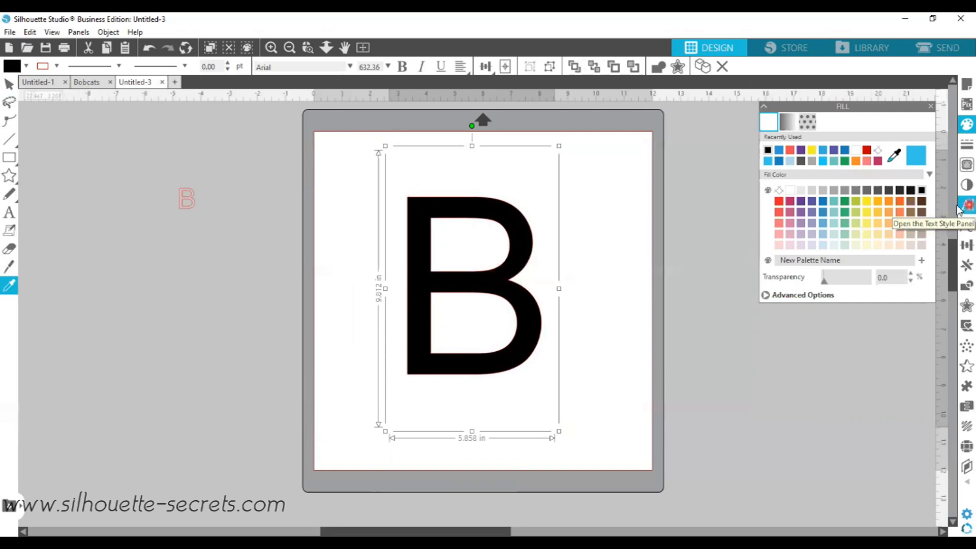
Switch the black B to the varsity-style LW Game Day font.
{"action": "left_click", "coordinate": [929, 107]}
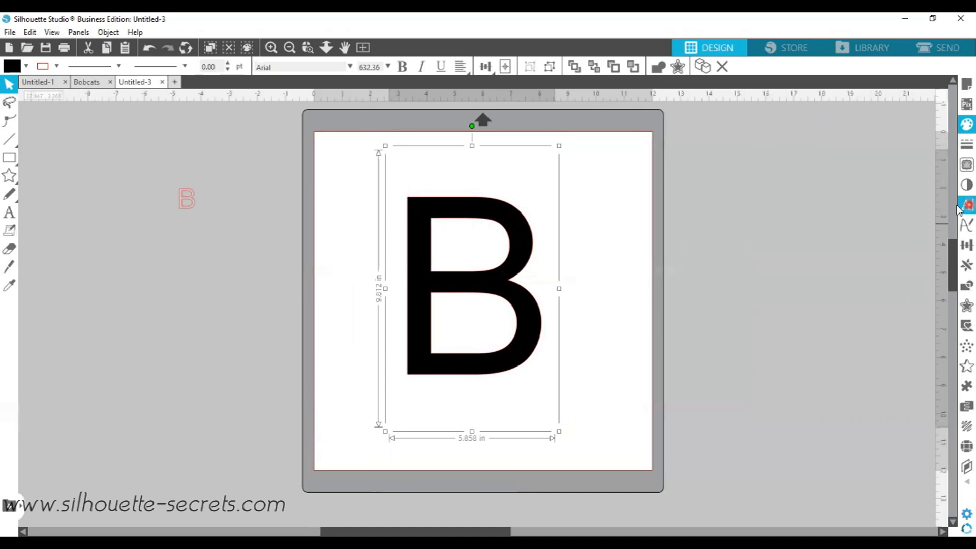
{"action": "left_click", "coordinate": [968, 217]}
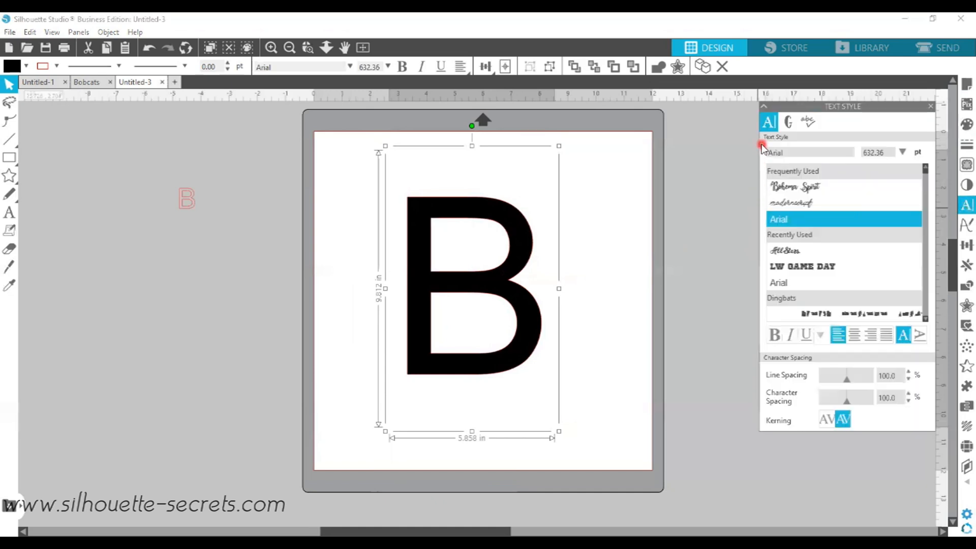
{"action": "mouse_move", "coordinate": [744, 181]}
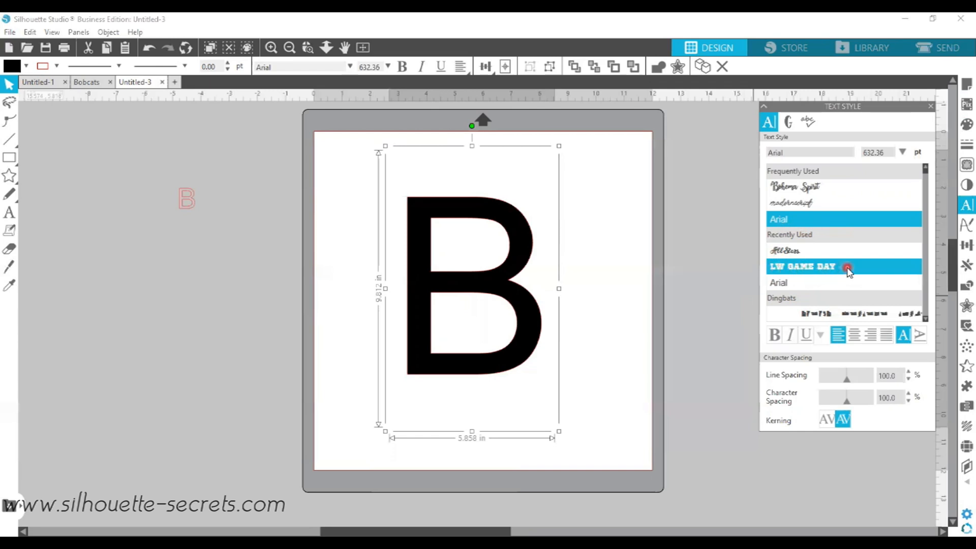
{"action": "left_click", "coordinate": [823, 266]}
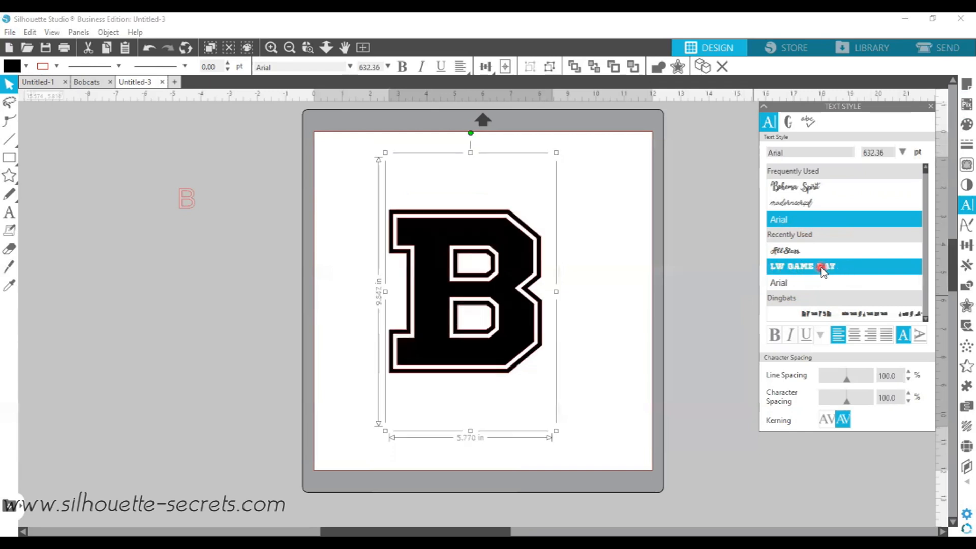
{"action": "left_click", "coordinate": [818, 267]}
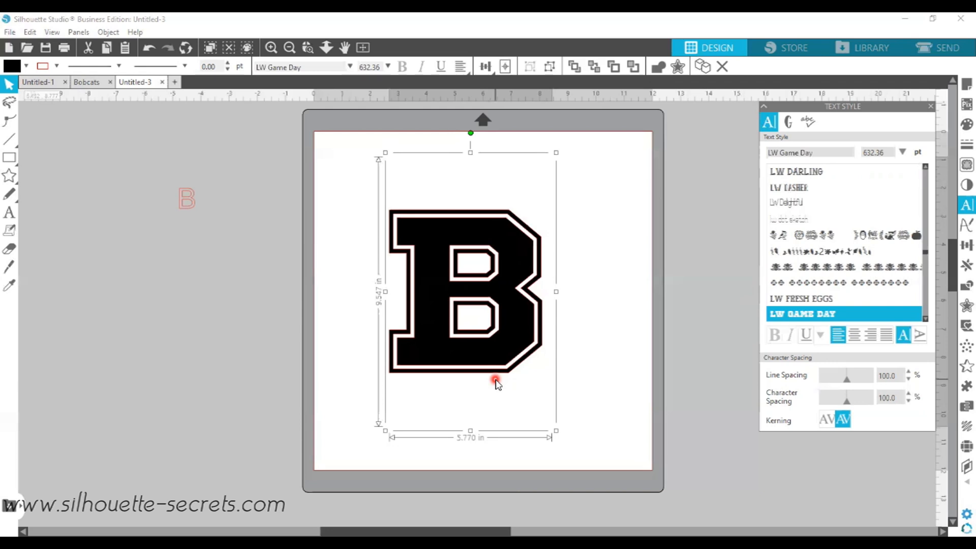
{"action": "mouse_move", "coordinate": [461, 385]}
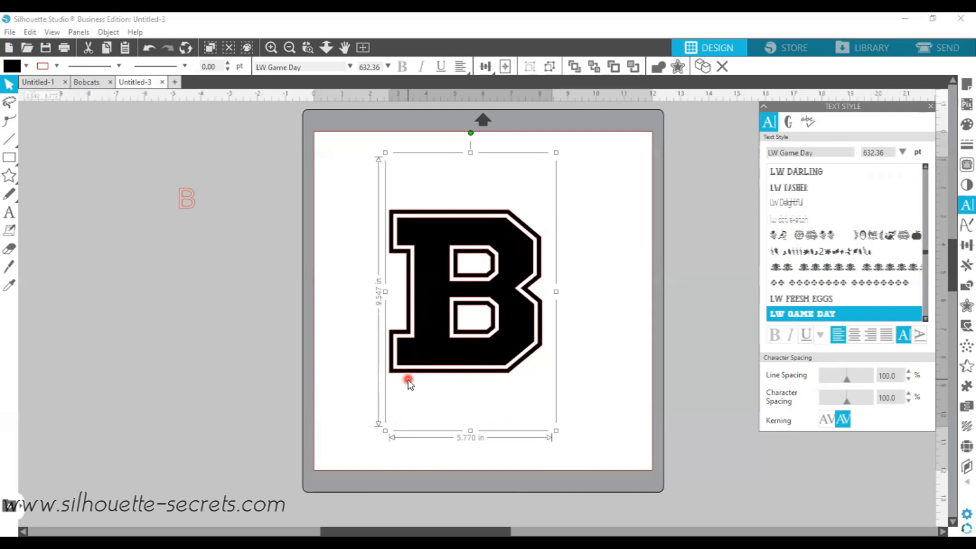
{"action": "mouse_move", "coordinate": [470, 386]}
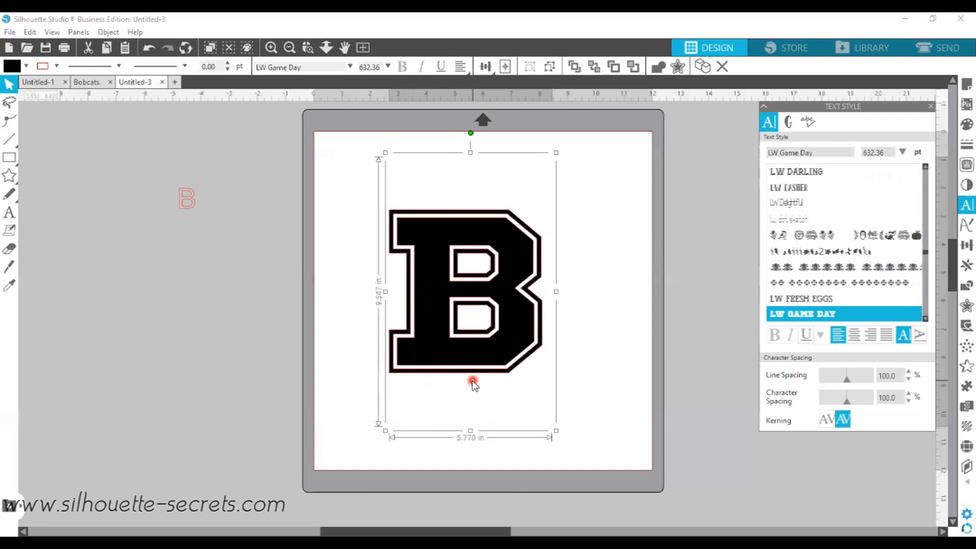
{"action": "mouse_move", "coordinate": [522, 388]}
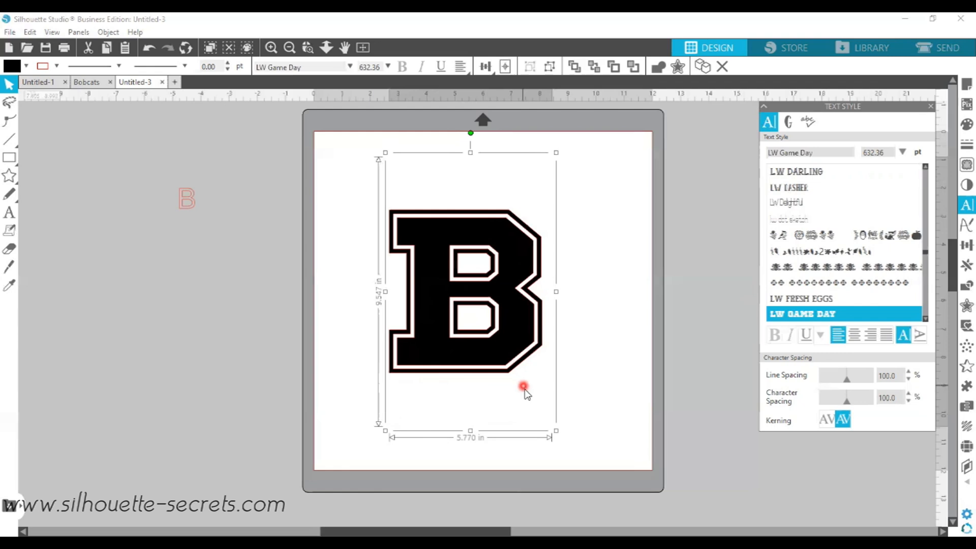
{"action": "mouse_move", "coordinate": [508, 388]}
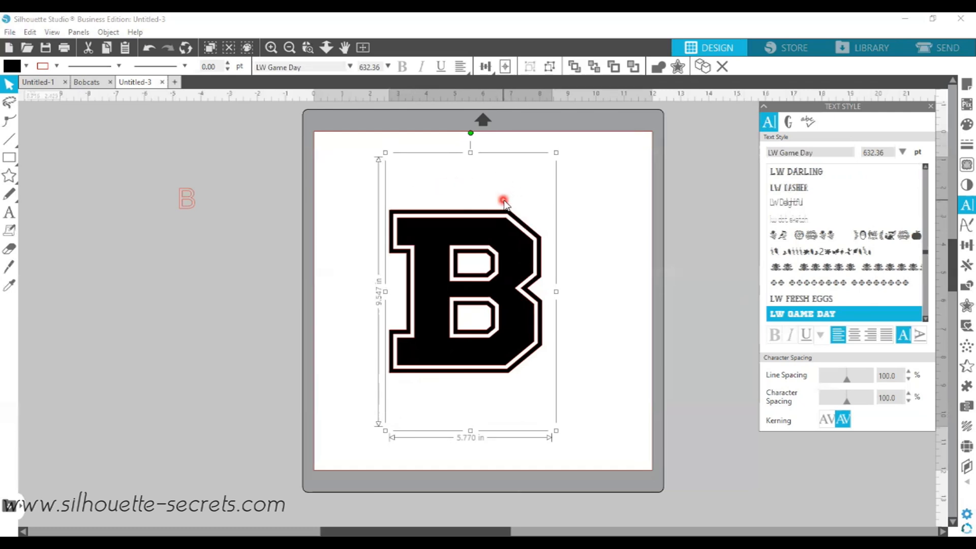
{"action": "mouse_move", "coordinate": [181, 212]}
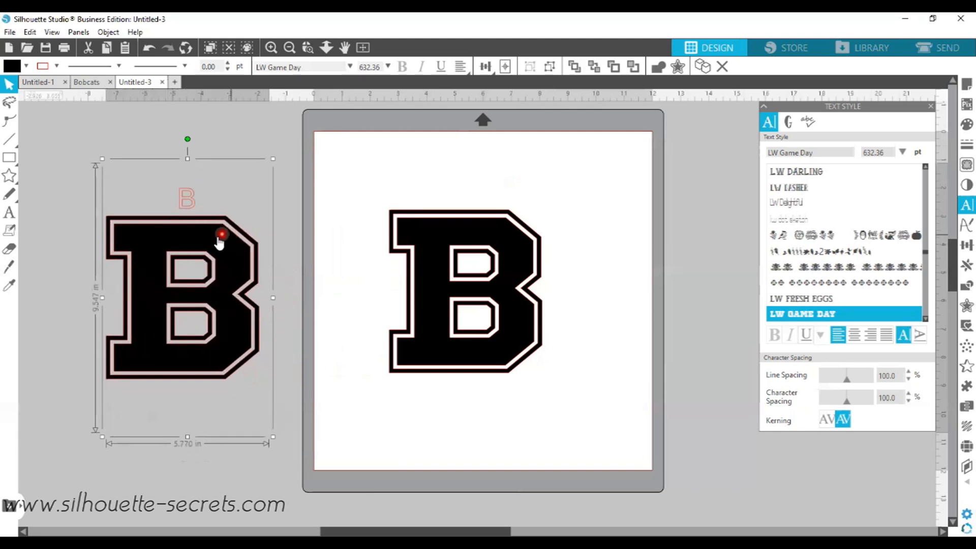
{"action": "mouse_move", "coordinate": [233, 247]}
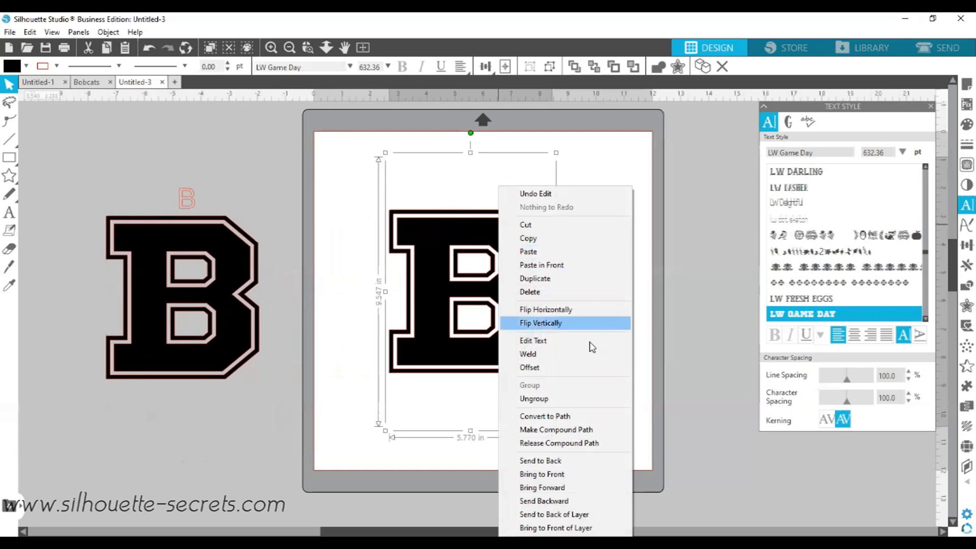
{"action": "mouse_move", "coordinate": [569, 417]}
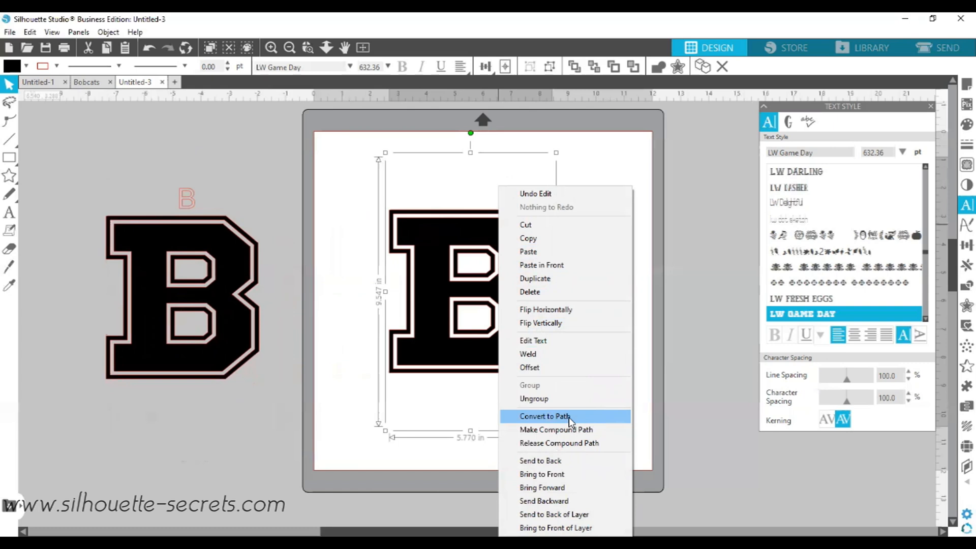
Convert the copied B to a path and scale it to about 10 x 10.7 inches on the mat.
{"action": "left_click", "coordinate": [547, 416]}
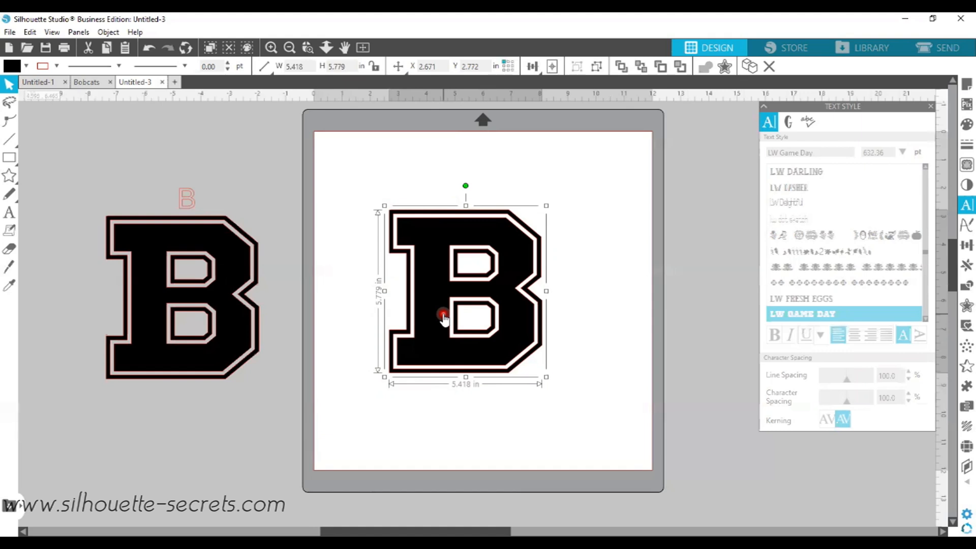
{"action": "mouse_move", "coordinate": [393, 256]}
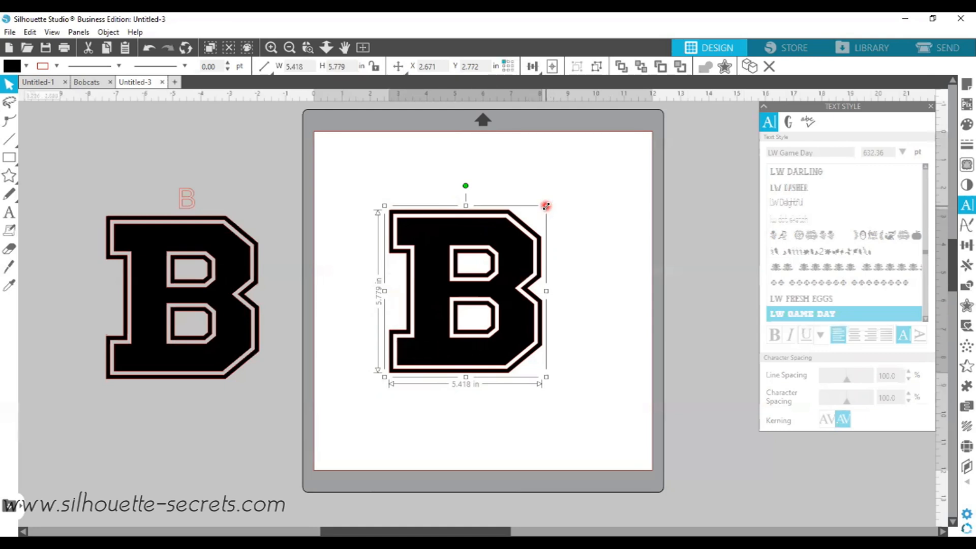
{"action": "left_click_drag", "start_coordinate": [546, 206], "coordinate": [616, 135]}
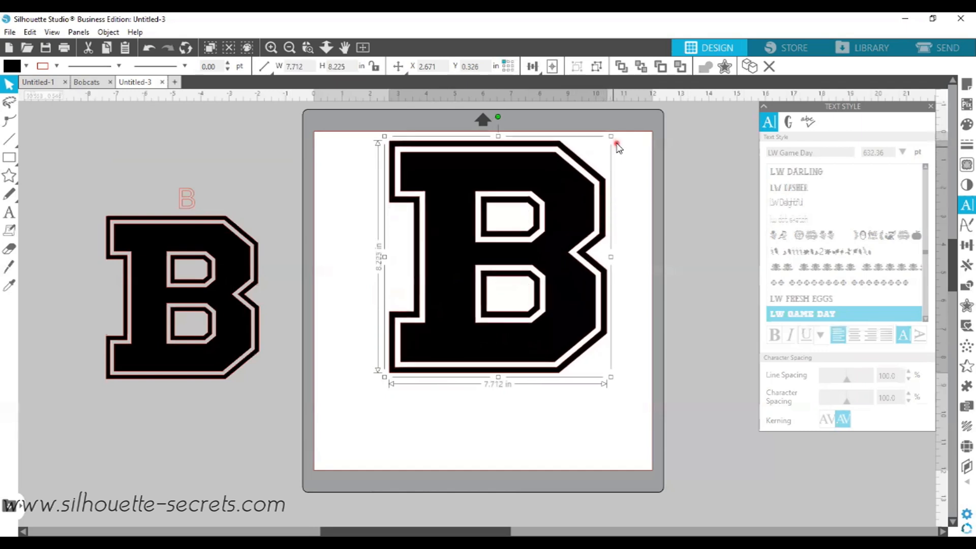
{"action": "left_click_drag", "start_coordinate": [616, 144], "coordinate": [611, 138]}
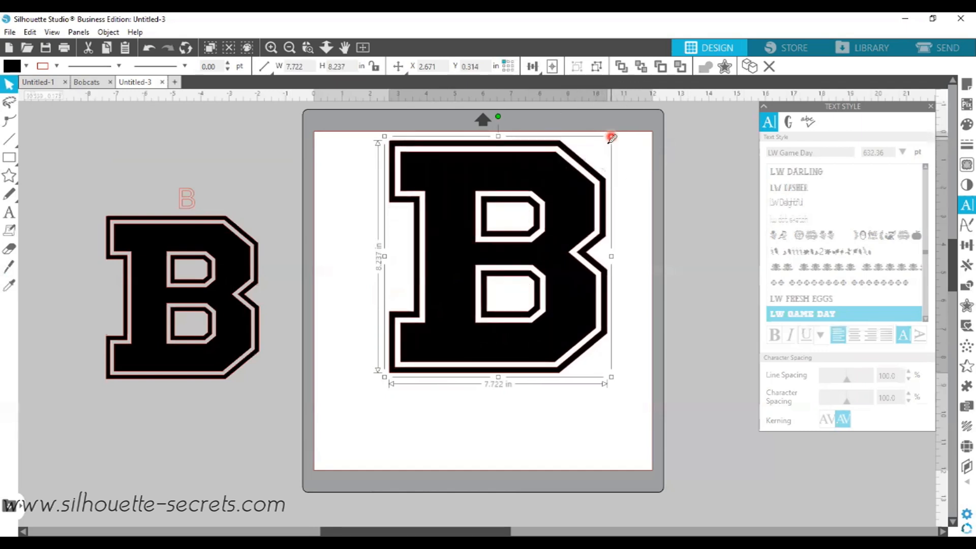
{"action": "left_click_drag", "start_coordinate": [384, 378], "coordinate": [337, 449]}
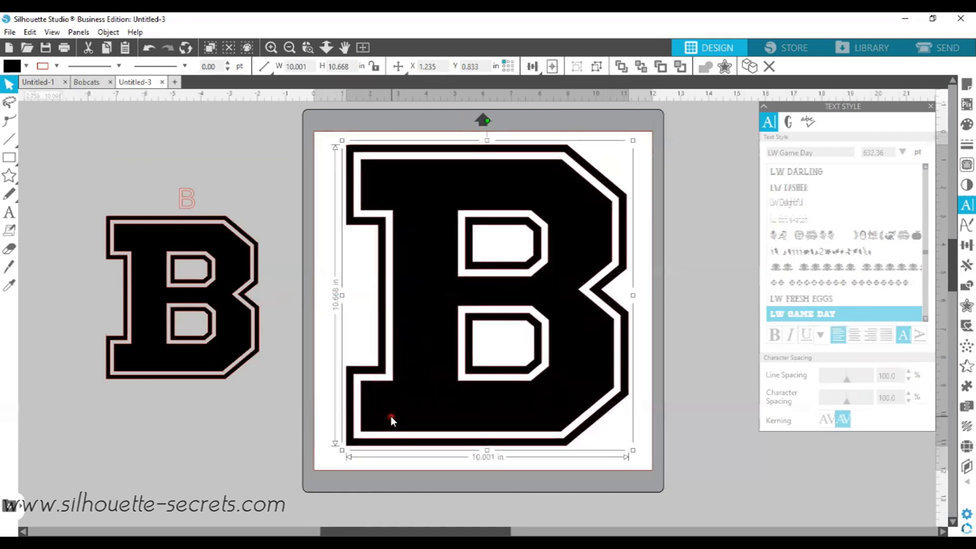
{"action": "left_click_drag", "start_coordinate": [390, 421], "coordinate": [389, 423]}
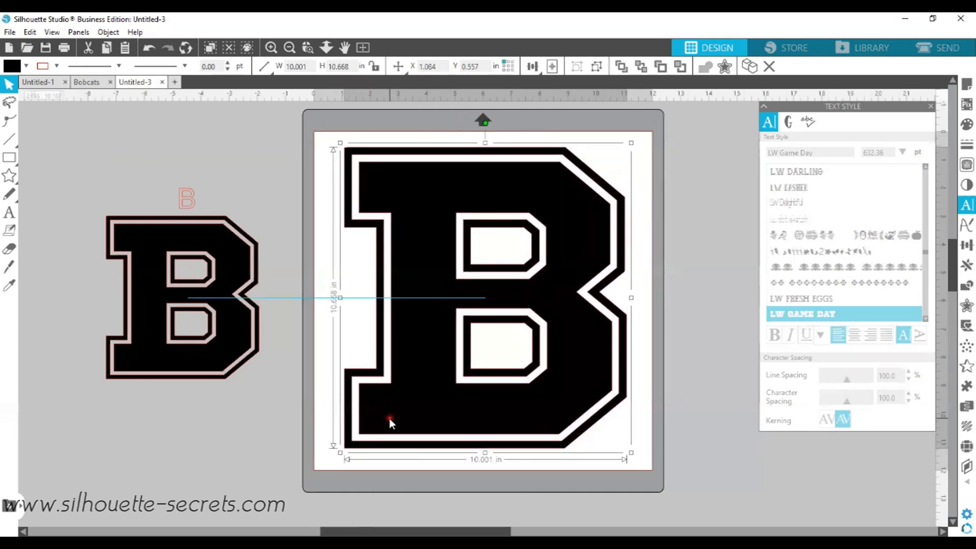
{"action": "left_click", "coordinate": [388, 419]}
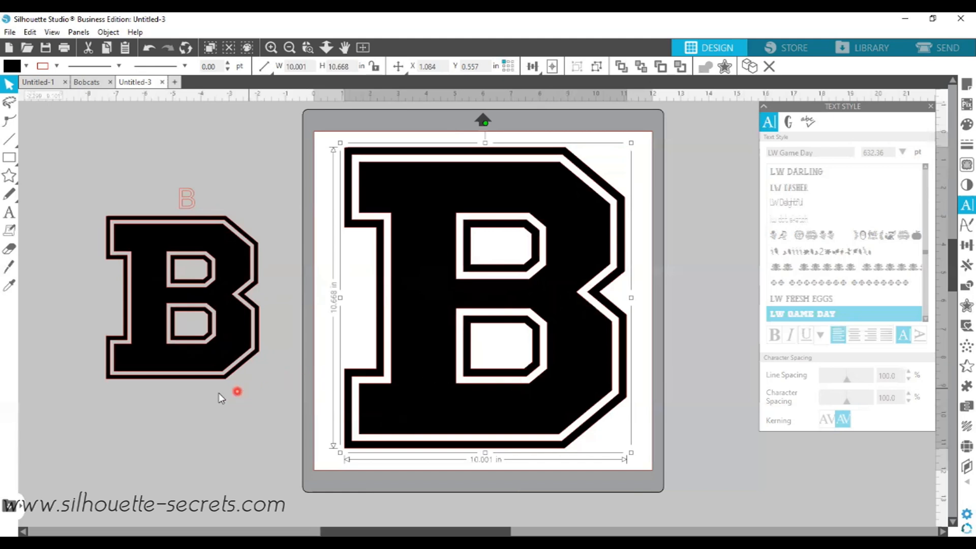
{"action": "mouse_move", "coordinate": [9, 213]}
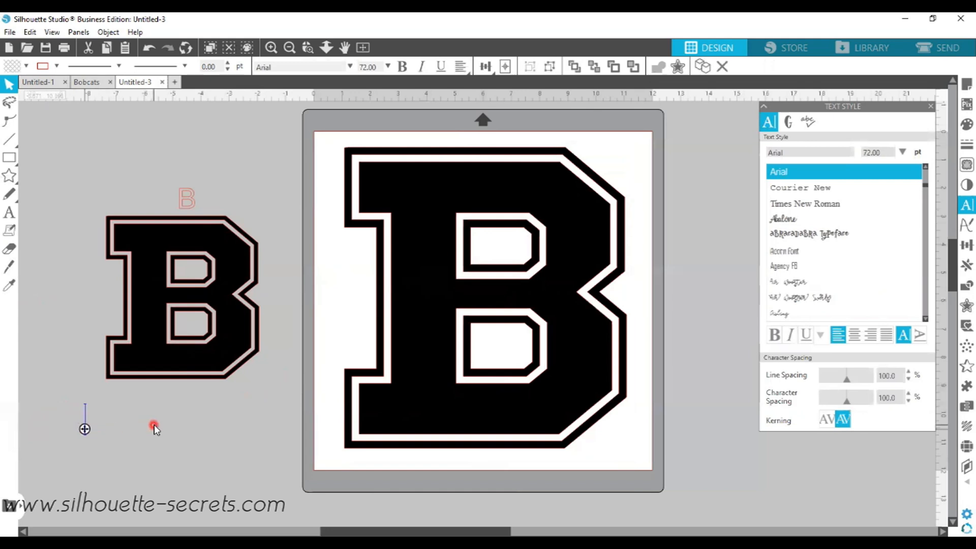
Add the word Bobcats as text and give it a blue fill.
{"action": "type", "text": "Bo"}
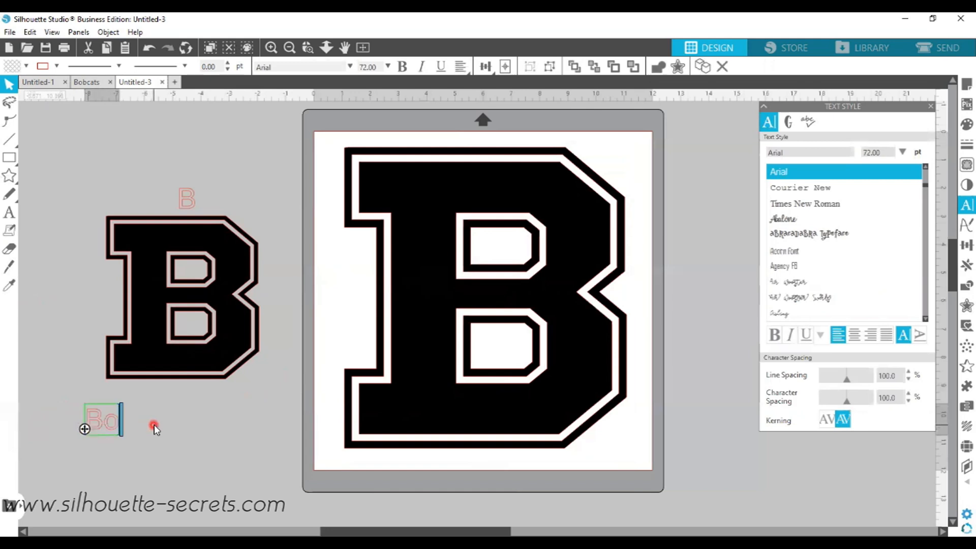
{"action": "type", "text": "Bobcats"}
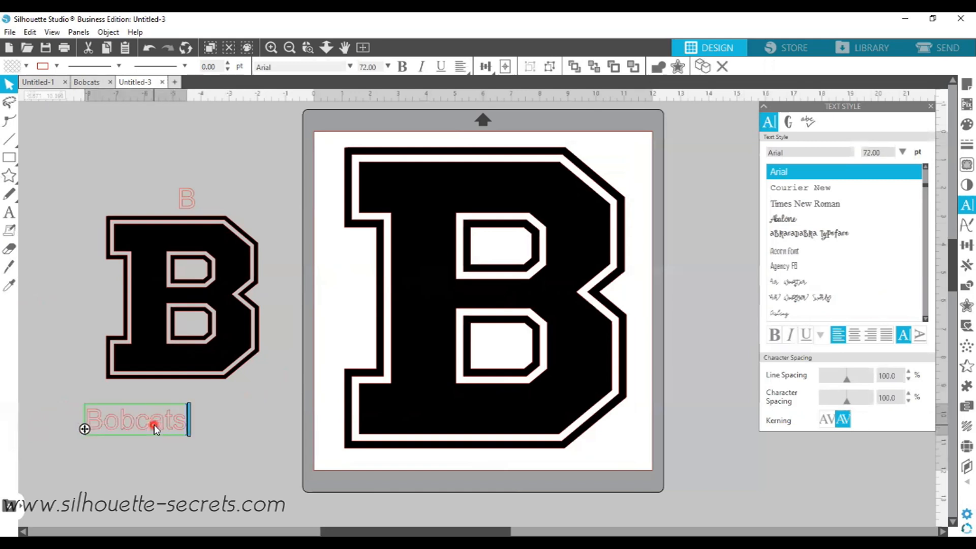
{"action": "left_click", "coordinate": [242, 451]}
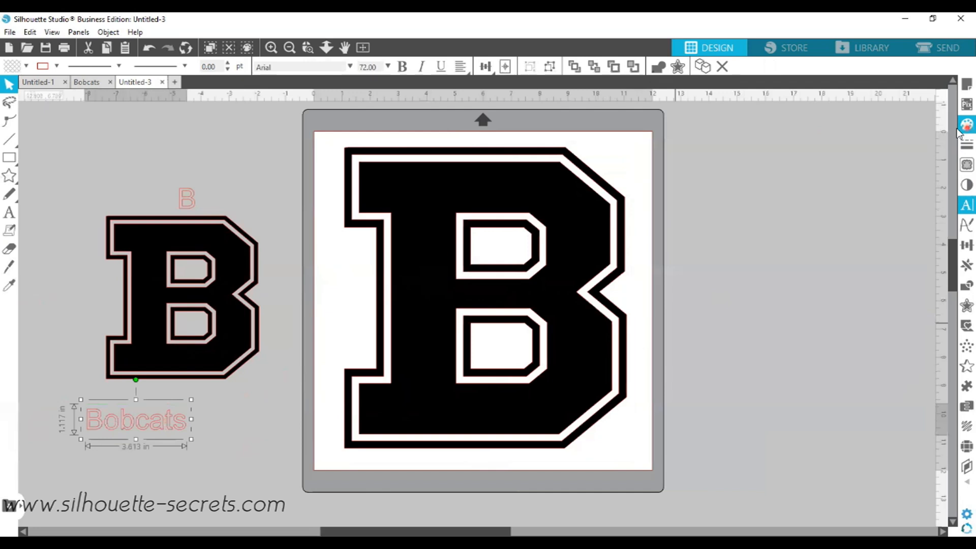
{"action": "left_click", "coordinate": [967, 123]}
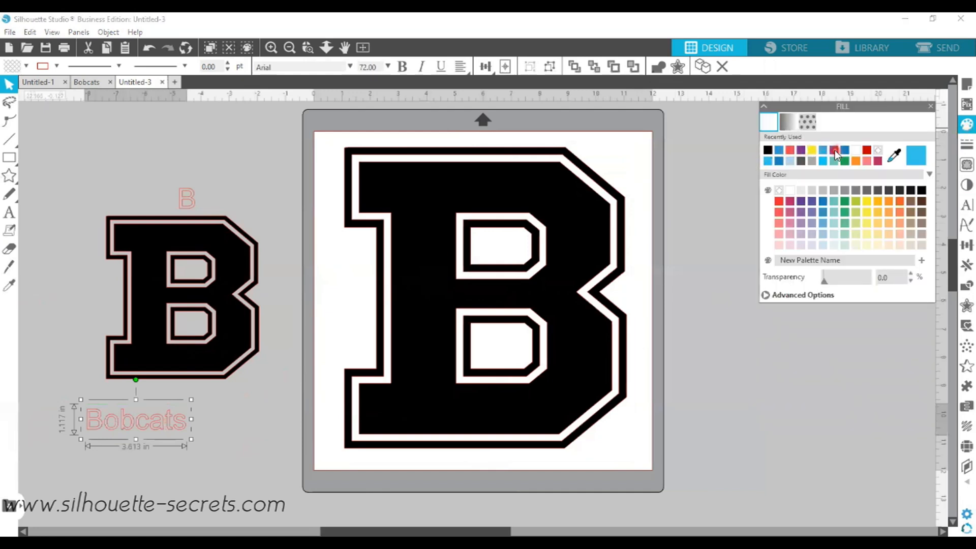
{"action": "left_click", "coordinate": [839, 200]}
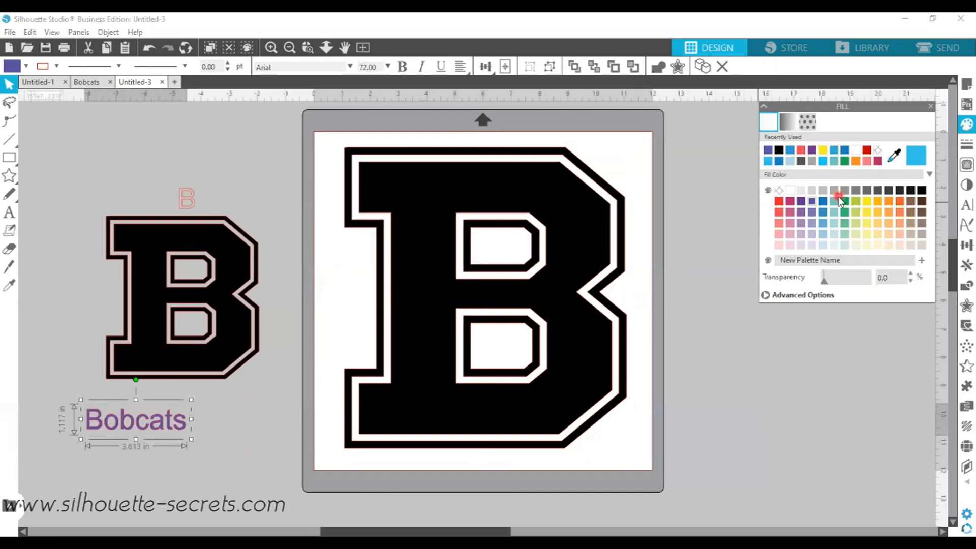
{"action": "left_click", "coordinate": [838, 199]}
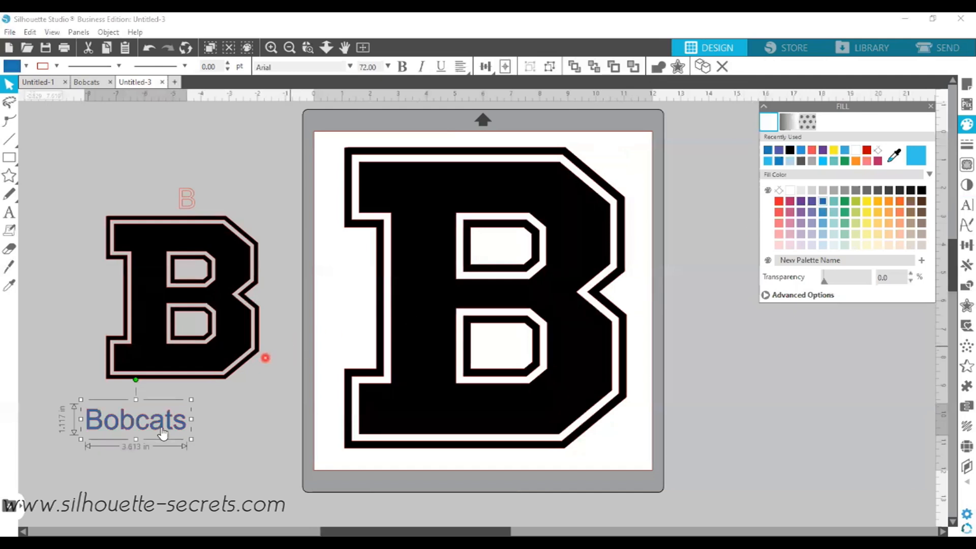
Centre Bobcats beneath the small B, set it in the AllStars script font, about 5 inches wide.
{"action": "left_click_drag", "start_coordinate": [160, 434], "coordinate": [146, 403]}
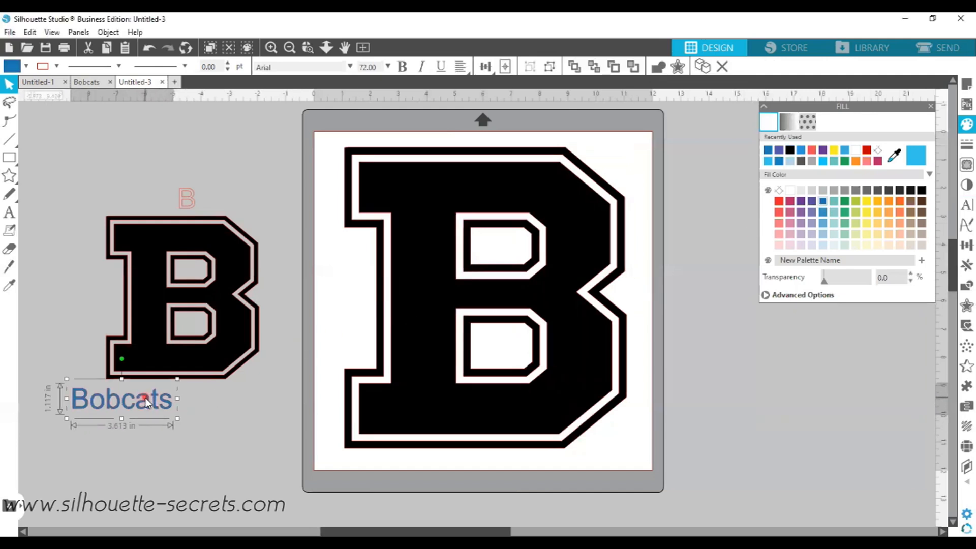
{"action": "left_click_drag", "start_coordinate": [121, 399], "coordinate": [168, 409]}
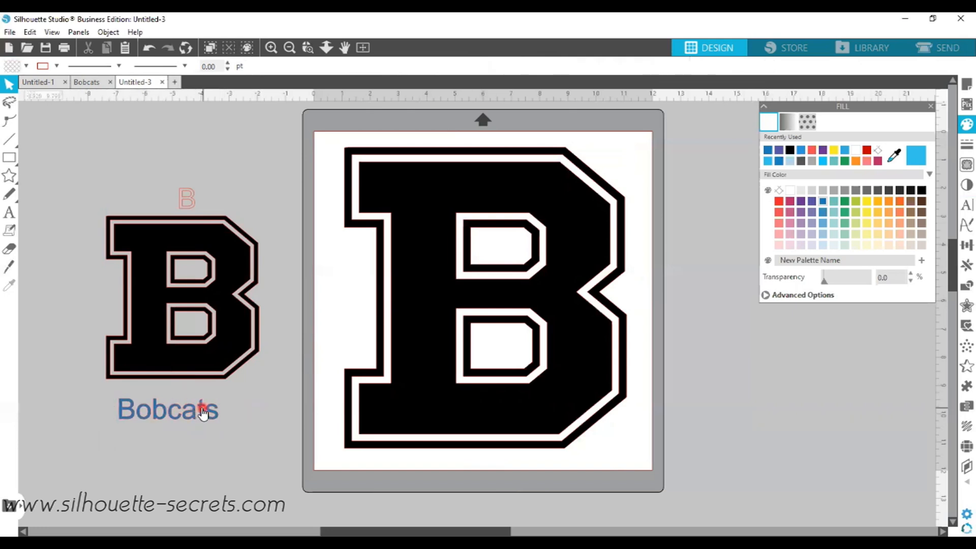
{"action": "left_click", "coordinate": [168, 409]}
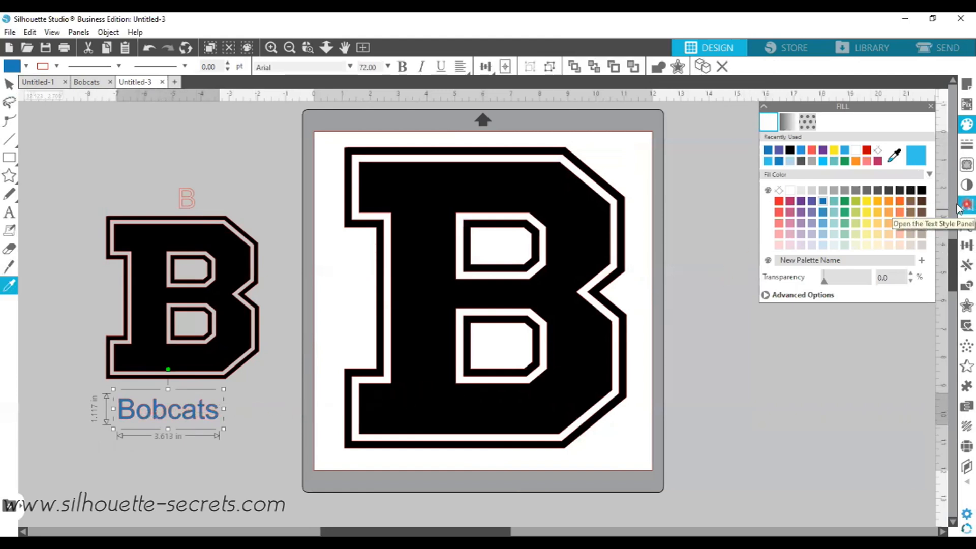
{"action": "left_click", "coordinate": [966, 202]}
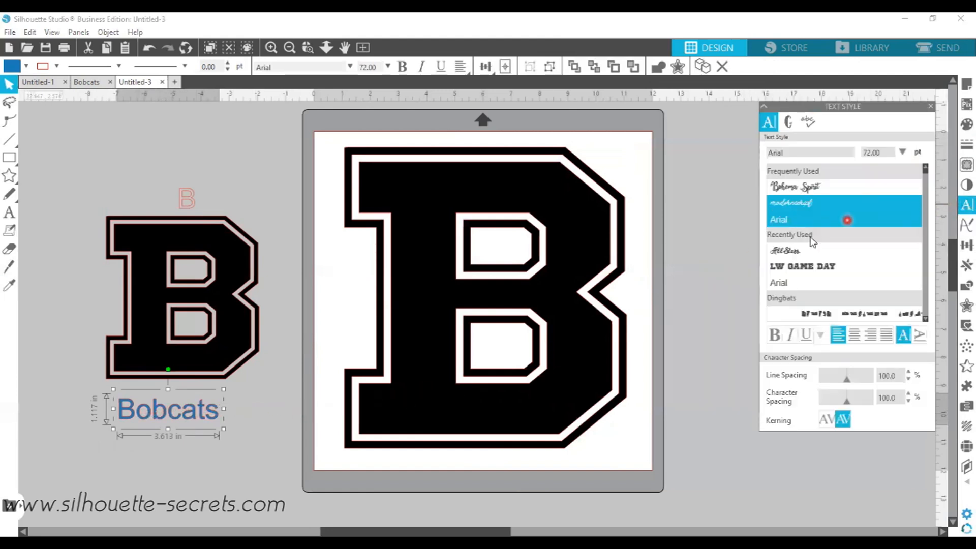
{"action": "left_click", "coordinate": [784, 250]}
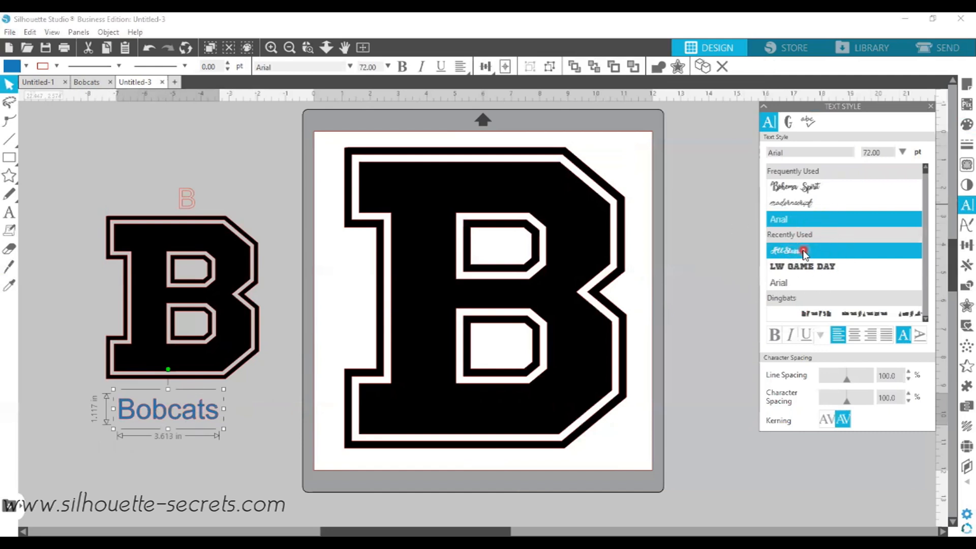
{"action": "left_click", "coordinate": [801, 250]}
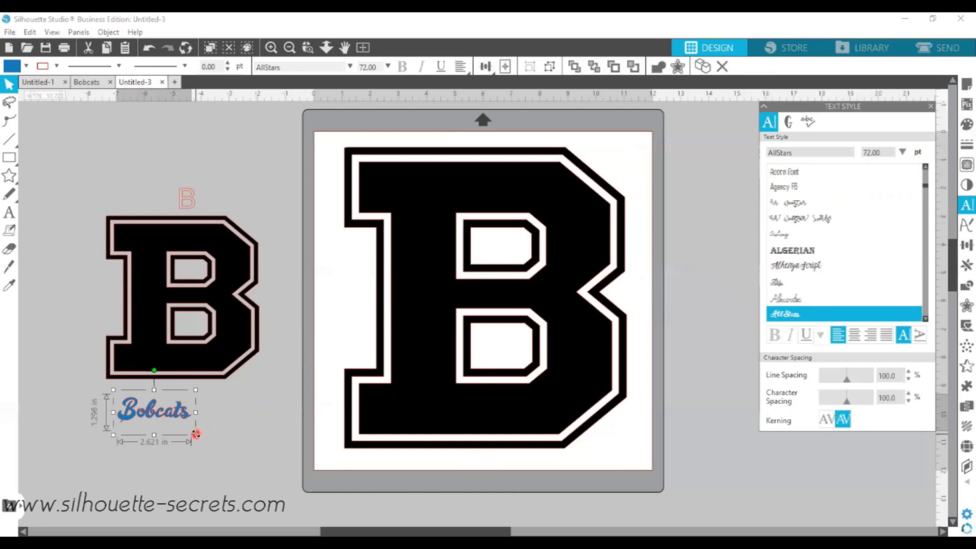
{"action": "left_click_drag", "start_coordinate": [196, 434], "coordinate": [267, 465]}
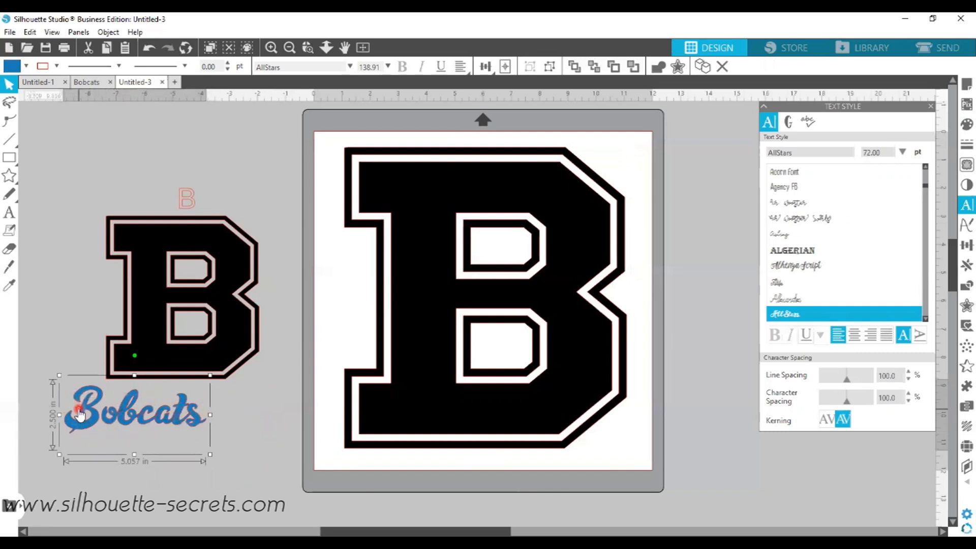
{"action": "mouse_move", "coordinate": [78, 412]}
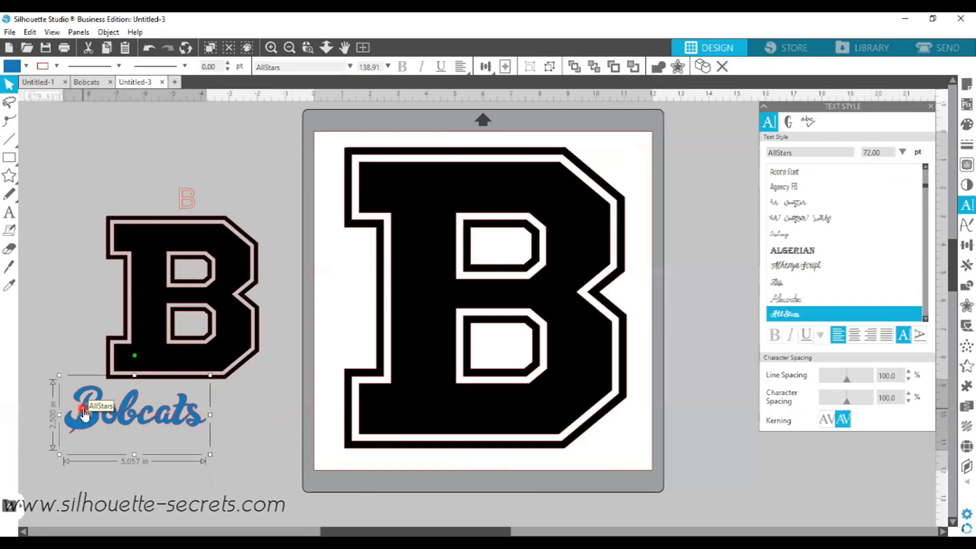
{"action": "mouse_move", "coordinate": [127, 402]}
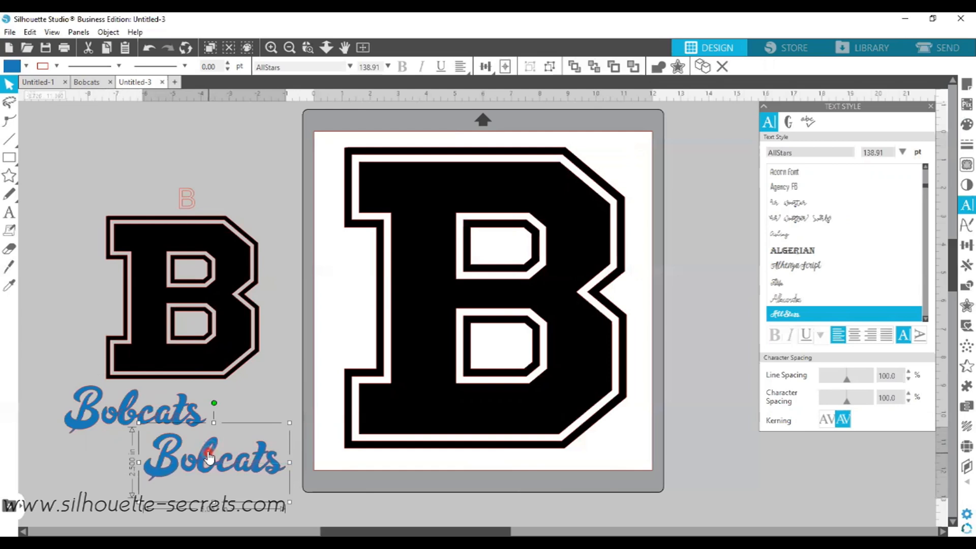
Weld the duplicated Bobcats script and group it into one piece.
{"action": "right_click", "coordinate": [208, 455]}
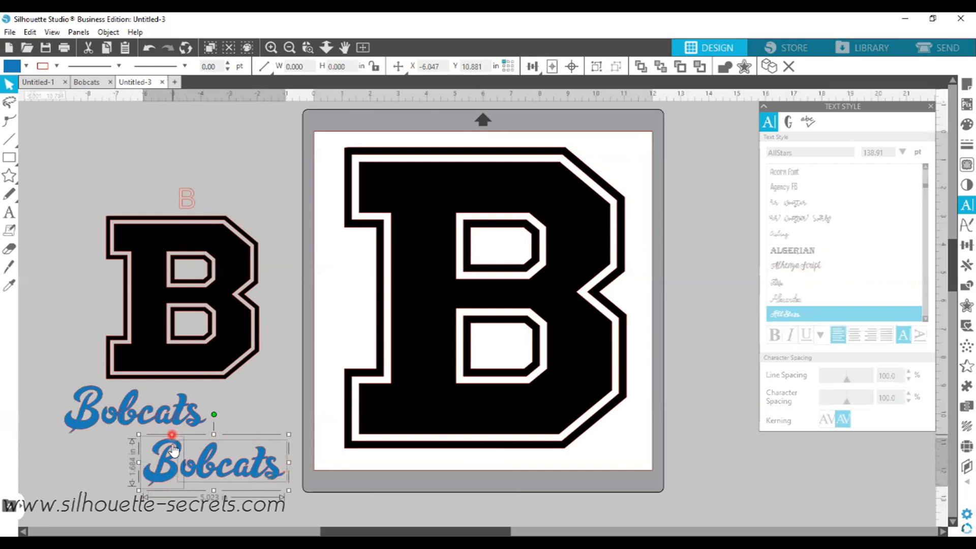
{"action": "mouse_move", "coordinate": [165, 477]}
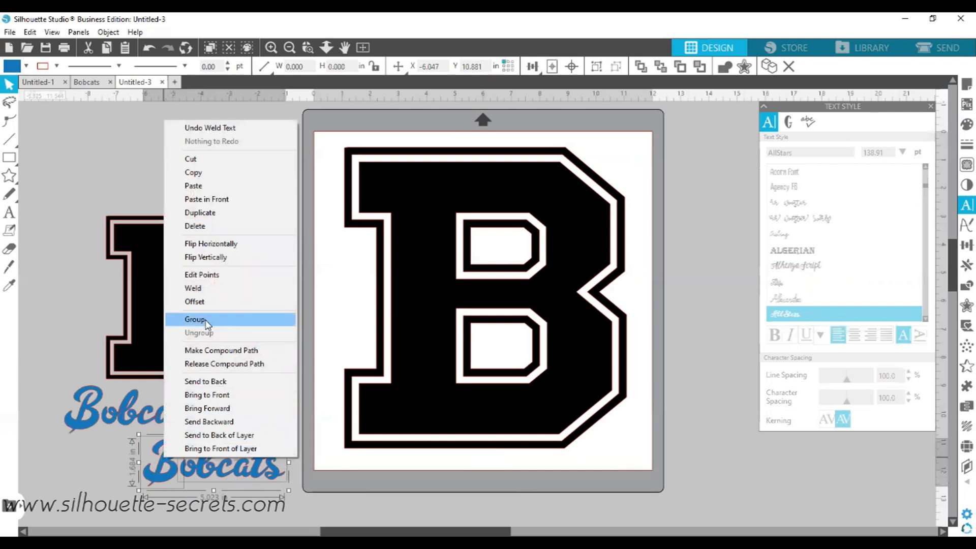
{"action": "left_click", "coordinate": [195, 319]}
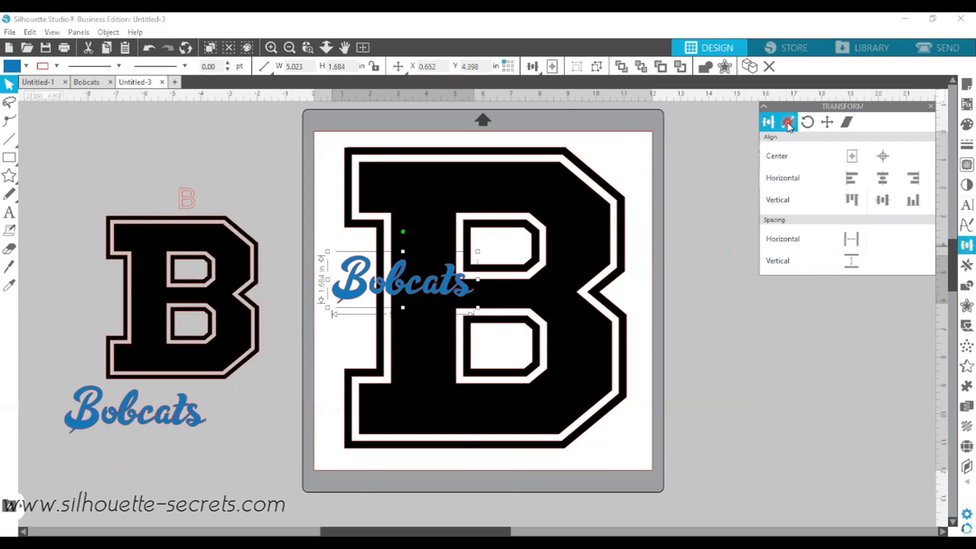
Rotate the welded Bobcats to read vertically and stretch it along the big B's left spine.
{"action": "left_click", "coordinate": [807, 122]}
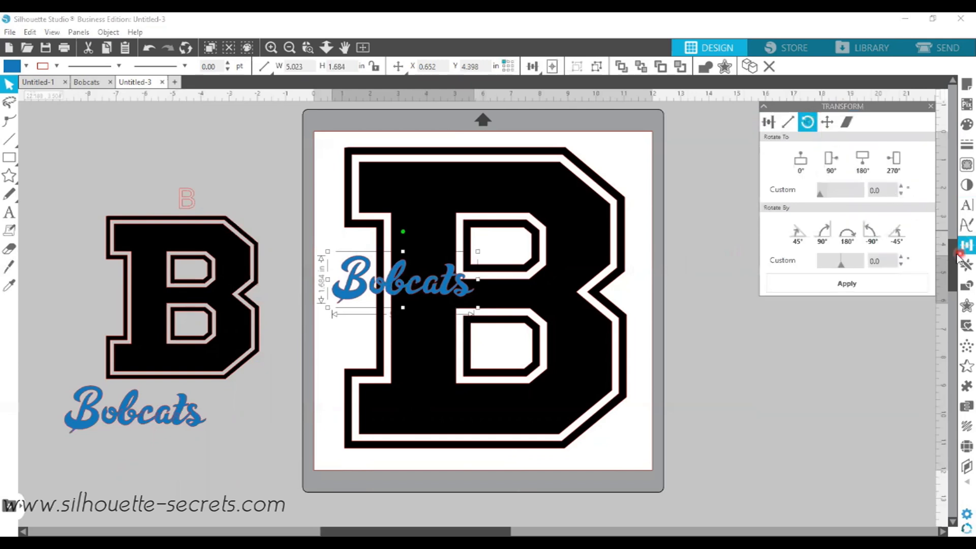
{"action": "mouse_move", "coordinate": [966, 244]}
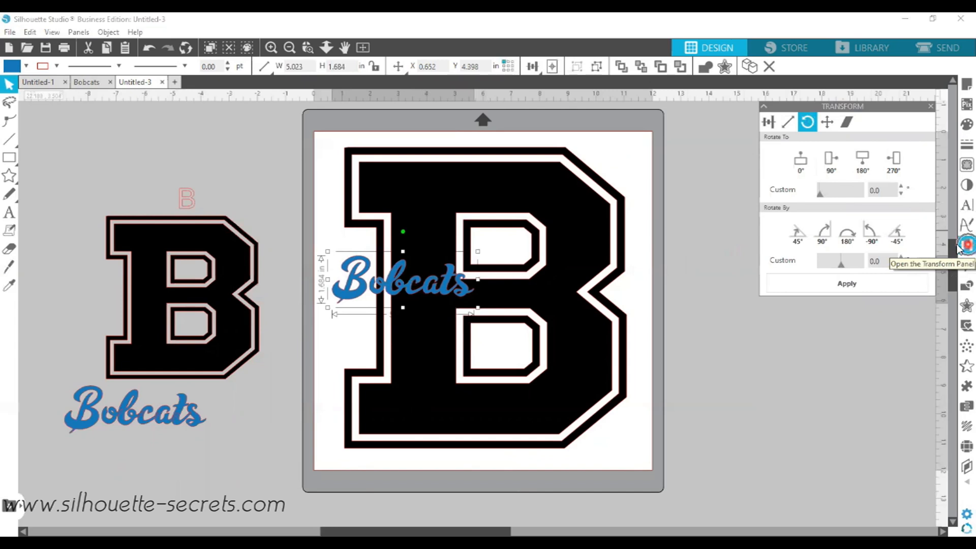
{"action": "left_click", "coordinate": [805, 122]}
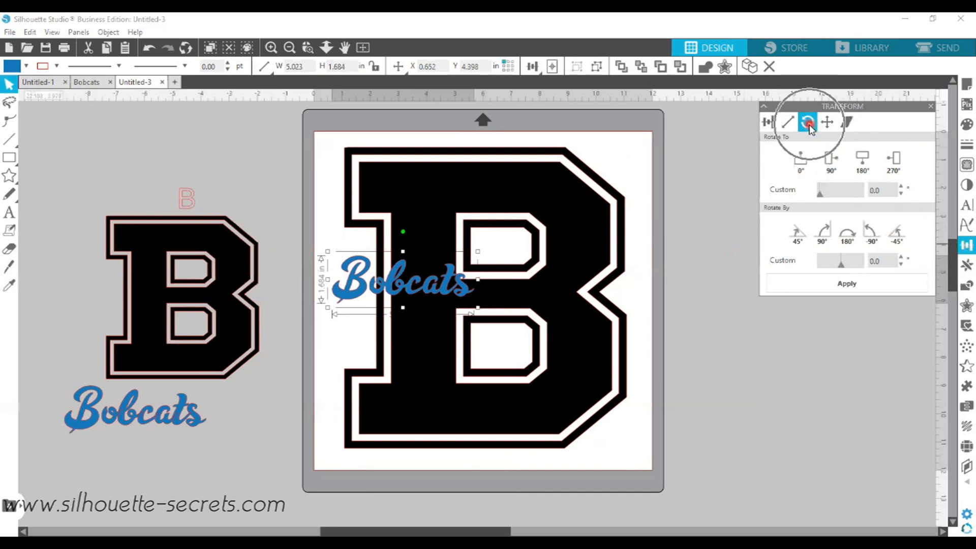
{"action": "mouse_move", "coordinate": [807, 123]}
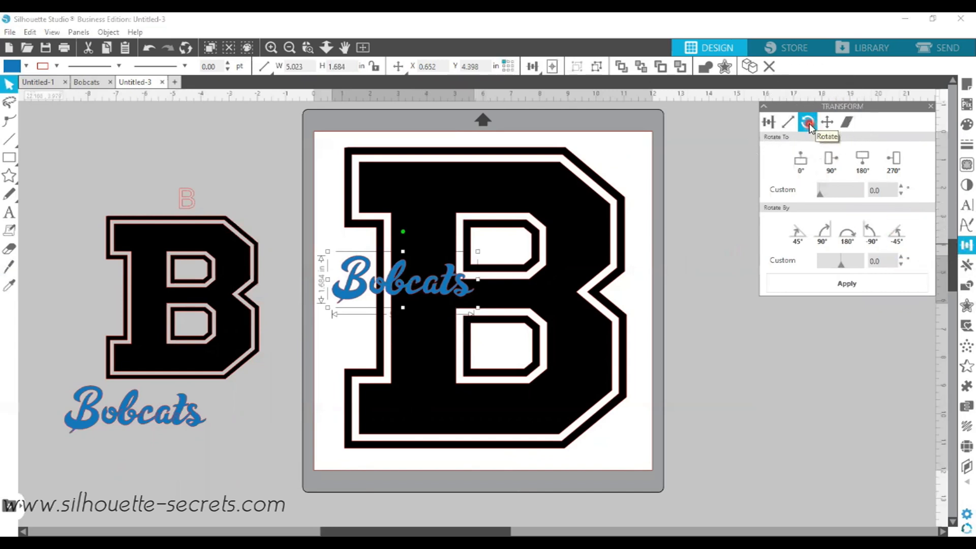
{"action": "left_click", "coordinate": [822, 232]}
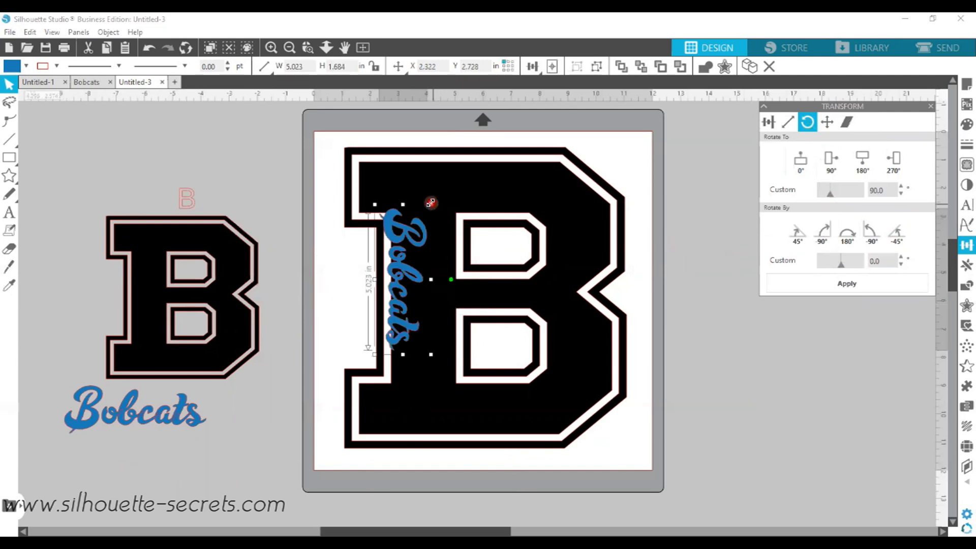
{"action": "left_click_drag", "start_coordinate": [431, 202], "coordinate": [470, 143]}
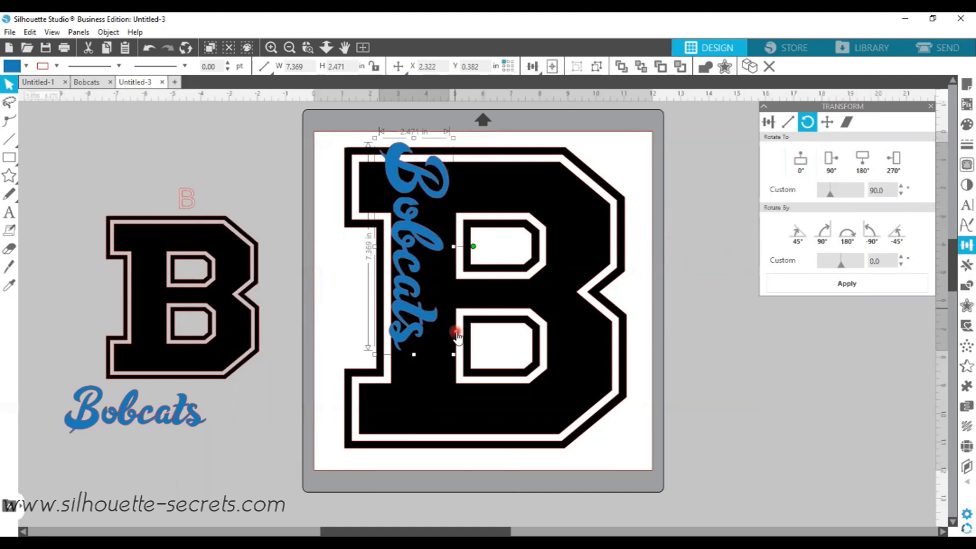
{"action": "left_click_drag", "start_coordinate": [457, 333], "coordinate": [509, 460]}
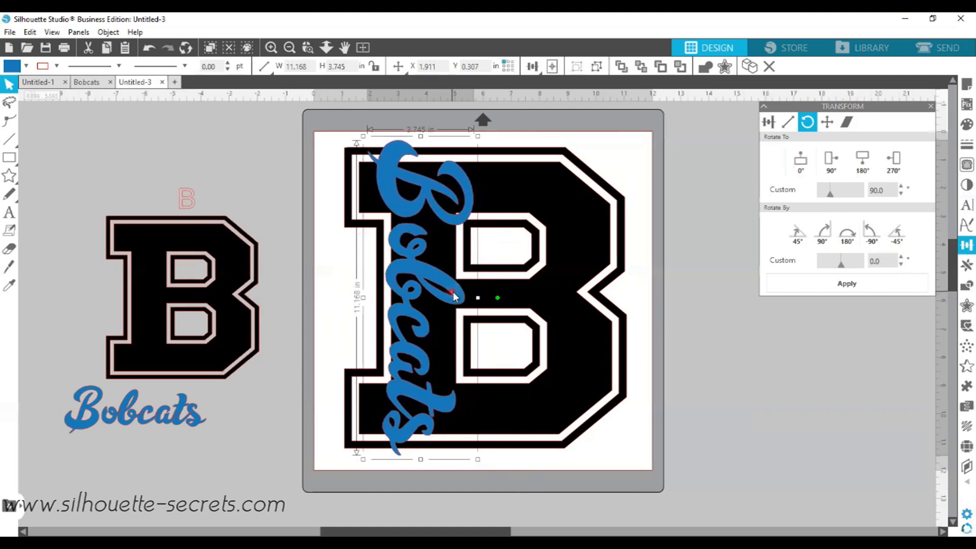
{"action": "left_click_drag", "start_coordinate": [454, 297], "coordinate": [463, 297]}
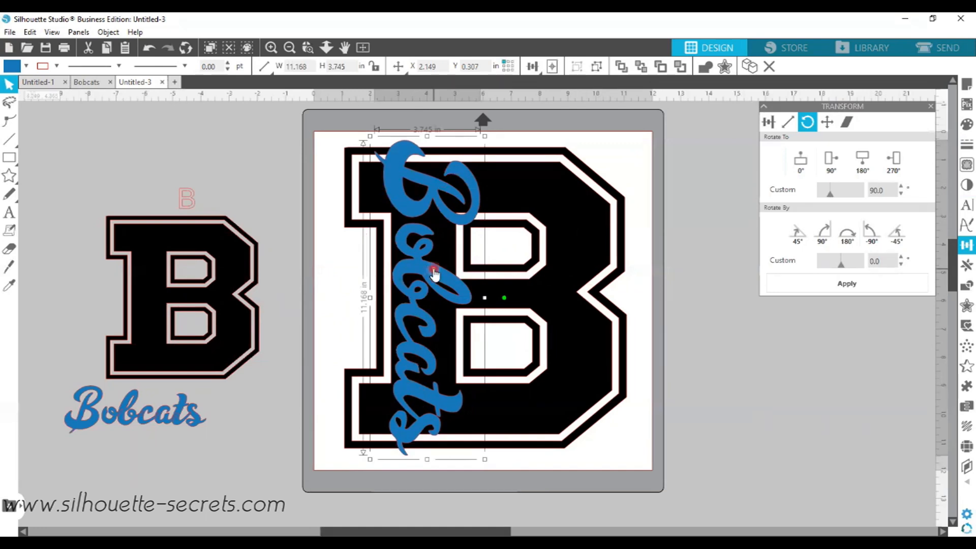
{"action": "mouse_move", "coordinate": [464, 148]}
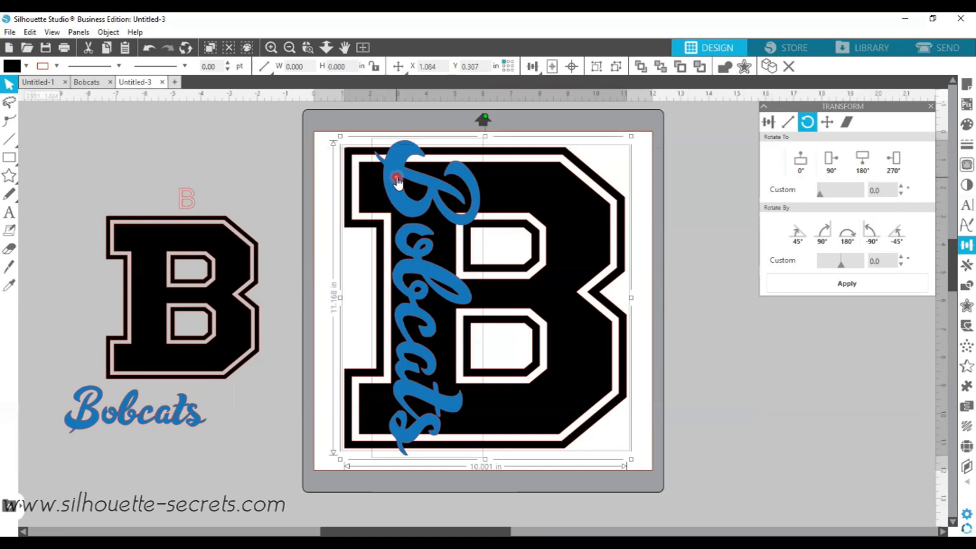
{"action": "mouse_move", "coordinate": [403, 183]}
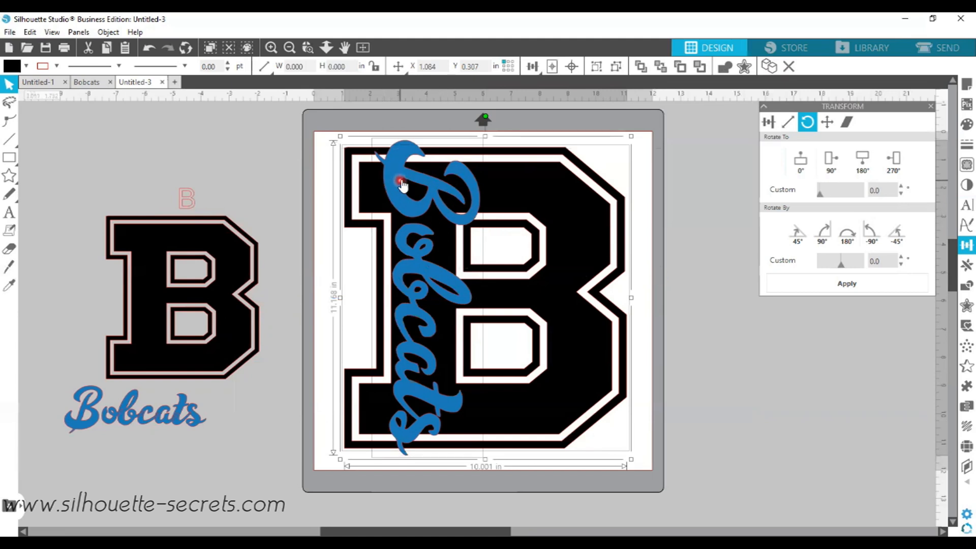
Align the sideways Bobcats to the middle of the big B's height.
{"action": "left_click", "coordinate": [533, 66]}
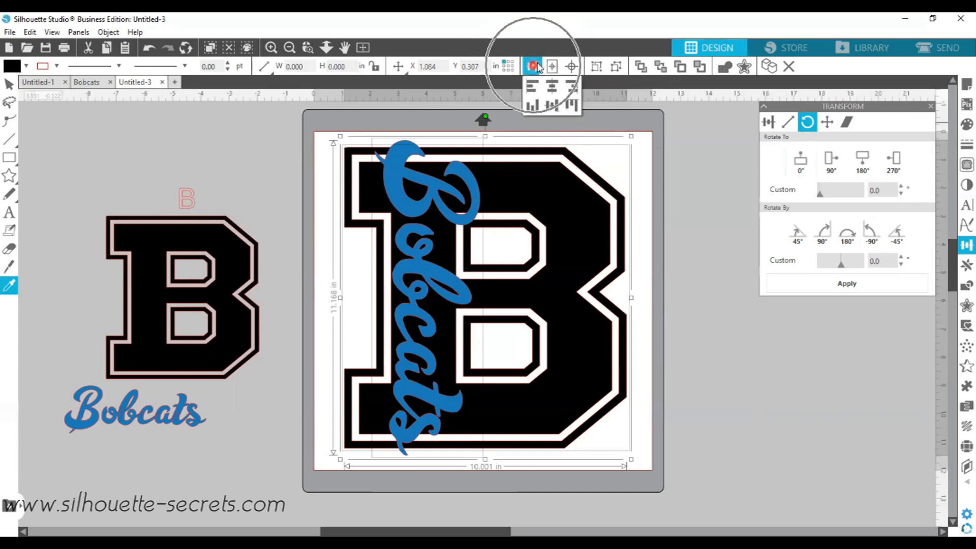
{"action": "left_click", "coordinate": [531, 66]}
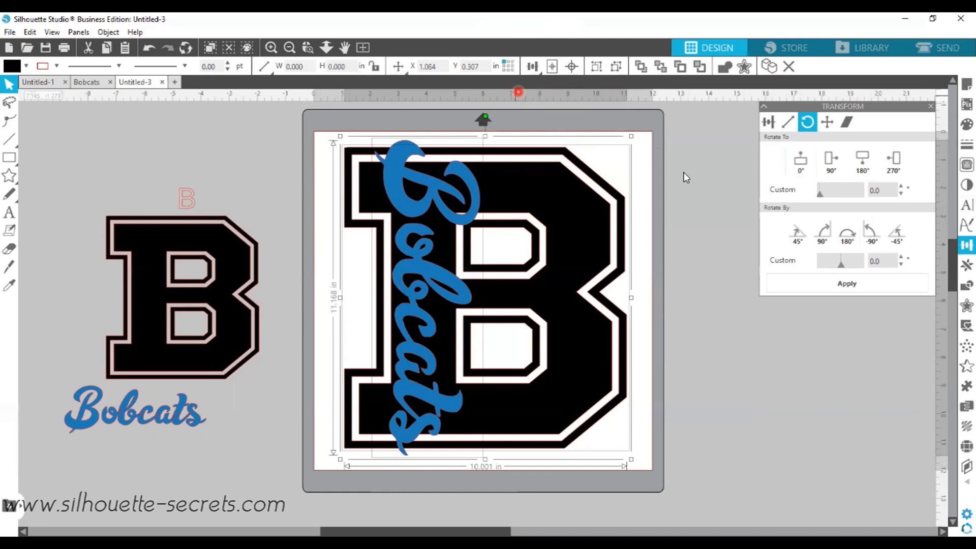
{"action": "left_click", "coordinate": [531, 66]}
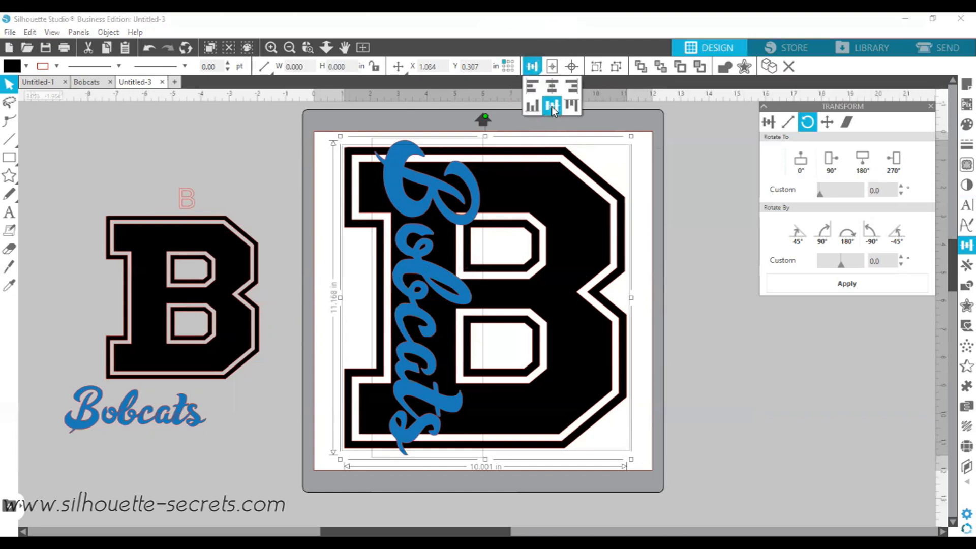
{"action": "mouse_move", "coordinate": [552, 107]}
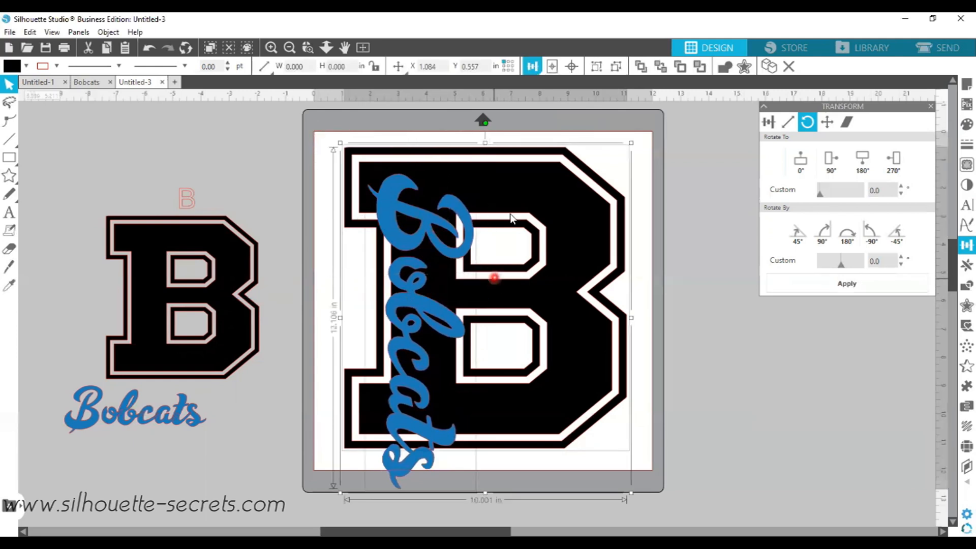
{"action": "left_click", "coordinate": [532, 66]}
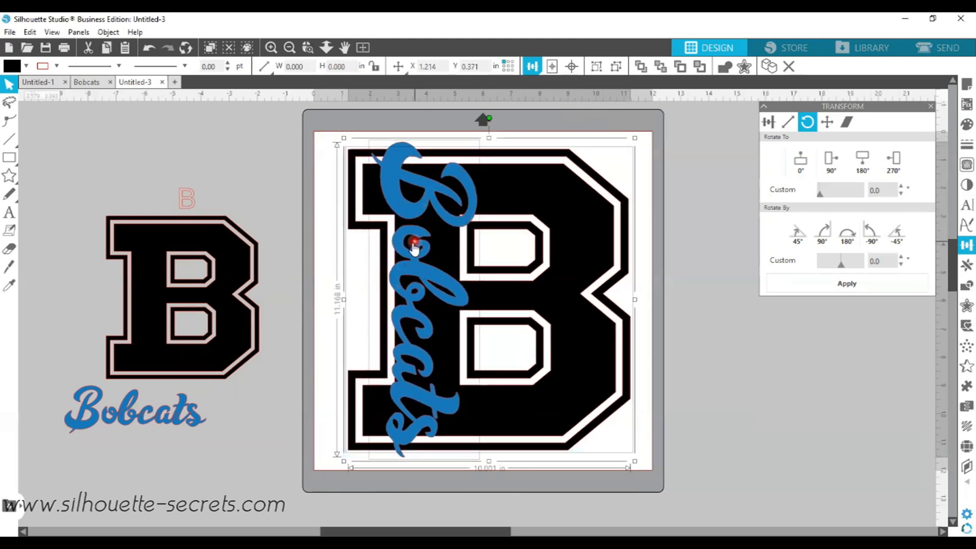
{"action": "mouse_move", "coordinate": [595, 181]}
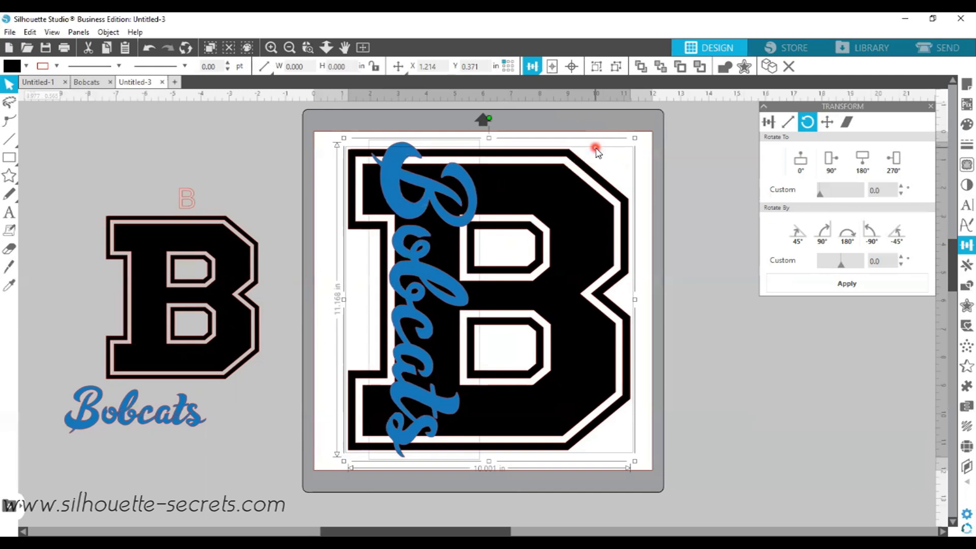
{"action": "mouse_move", "coordinate": [416, 151]}
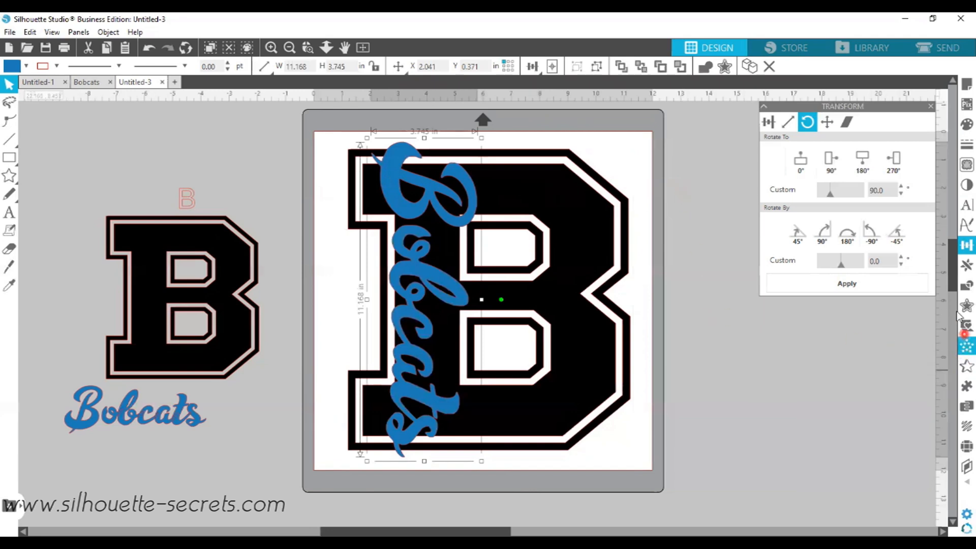
{"action": "mouse_move", "coordinate": [966, 303]}
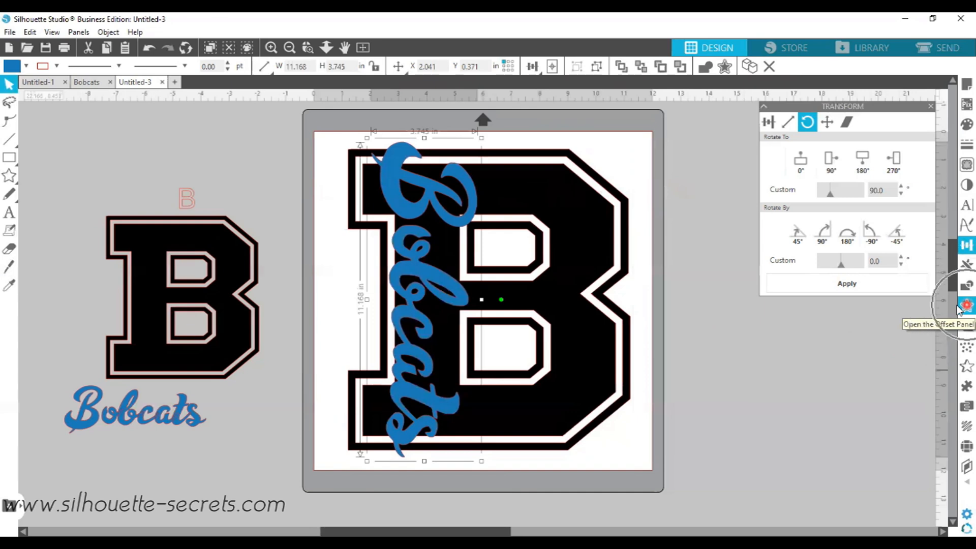
Apply a 0.125 in rounded-corner offset around the vertical Bobcats.
{"action": "left_click", "coordinate": [965, 301]}
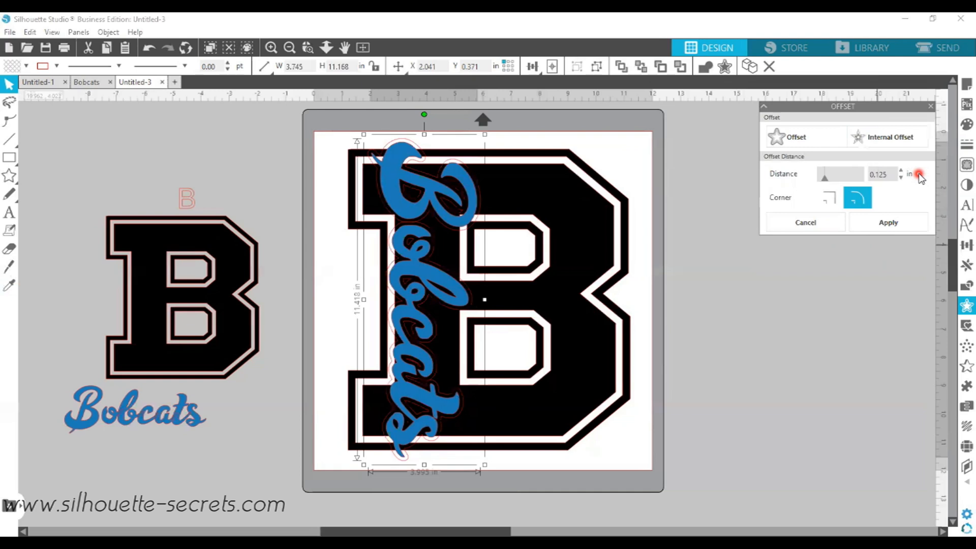
{"action": "left_click", "coordinate": [888, 222]}
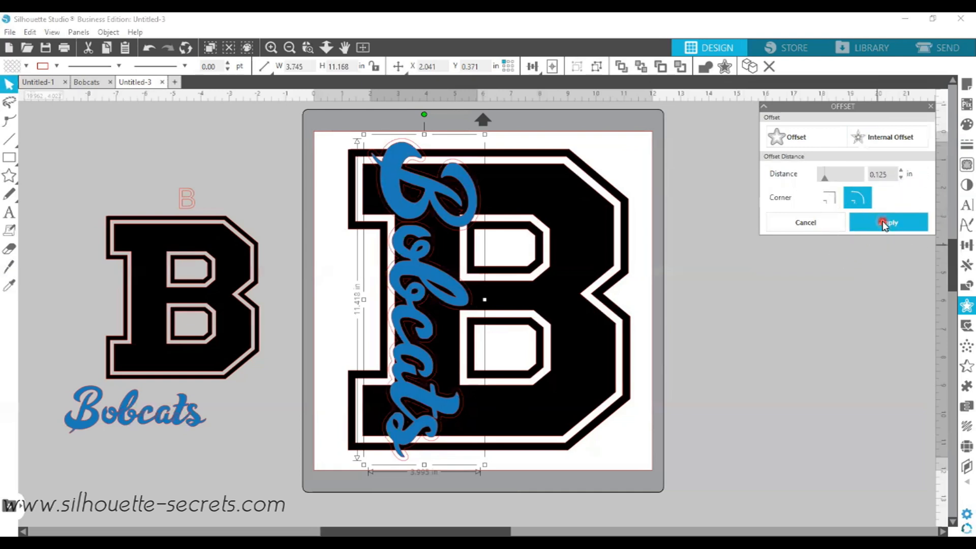
{"action": "left_click", "coordinate": [886, 222]}
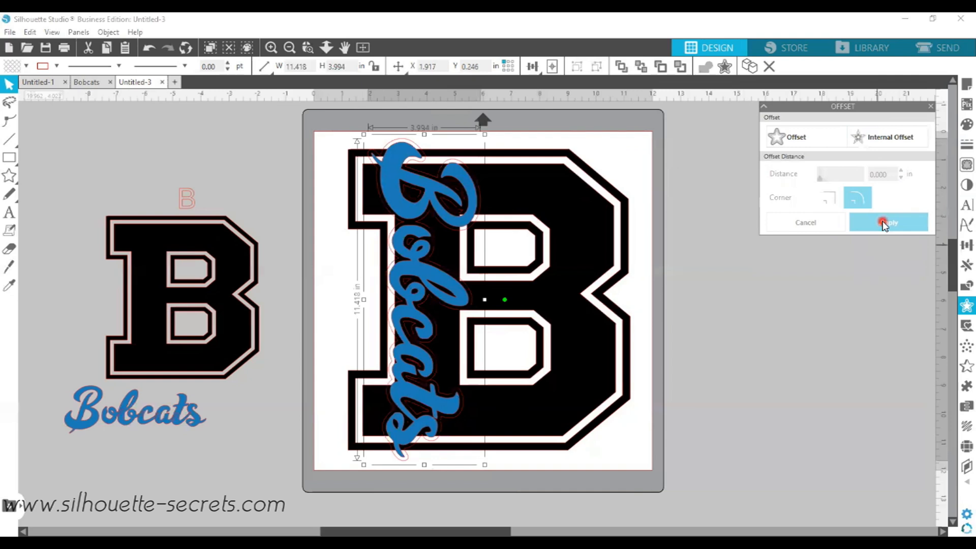
{"action": "mouse_move", "coordinate": [377, 285]}
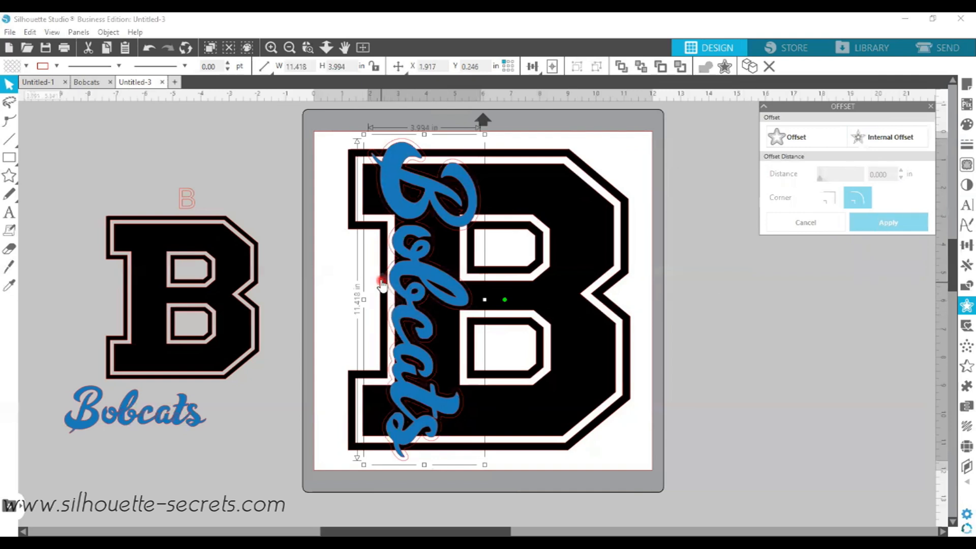
{"action": "mouse_move", "coordinate": [388, 264]}
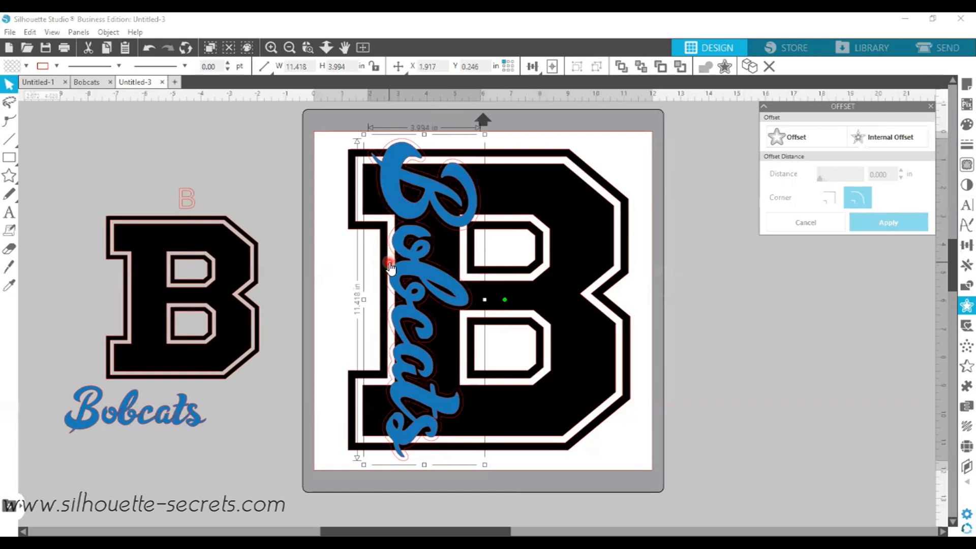
{"action": "mouse_move", "coordinate": [414, 227]}
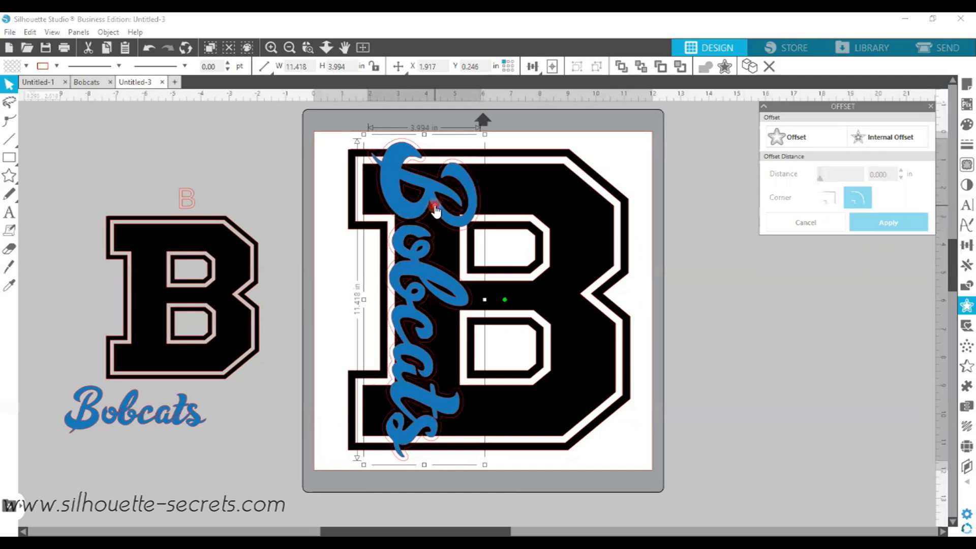
{"action": "mouse_move", "coordinate": [376, 189]}
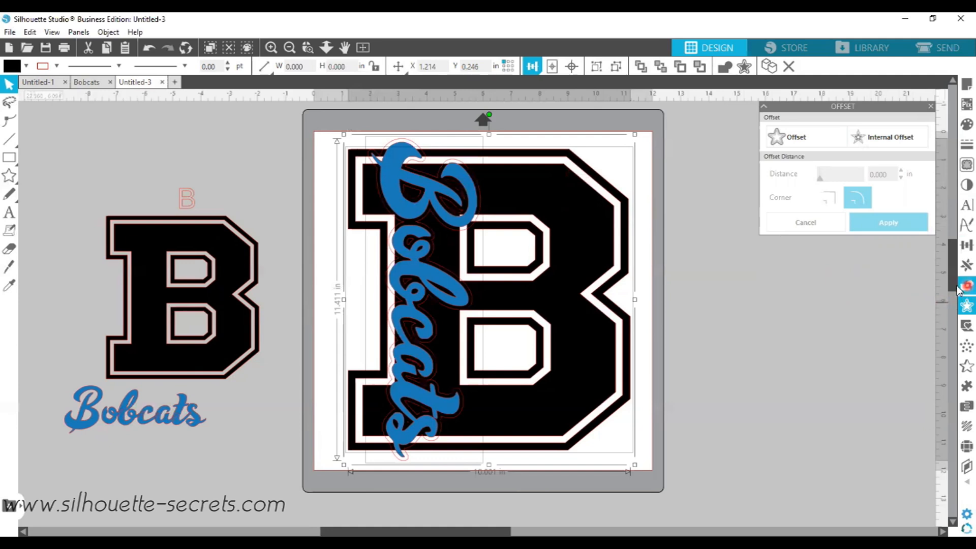
{"action": "mouse_move", "coordinate": [967, 284]}
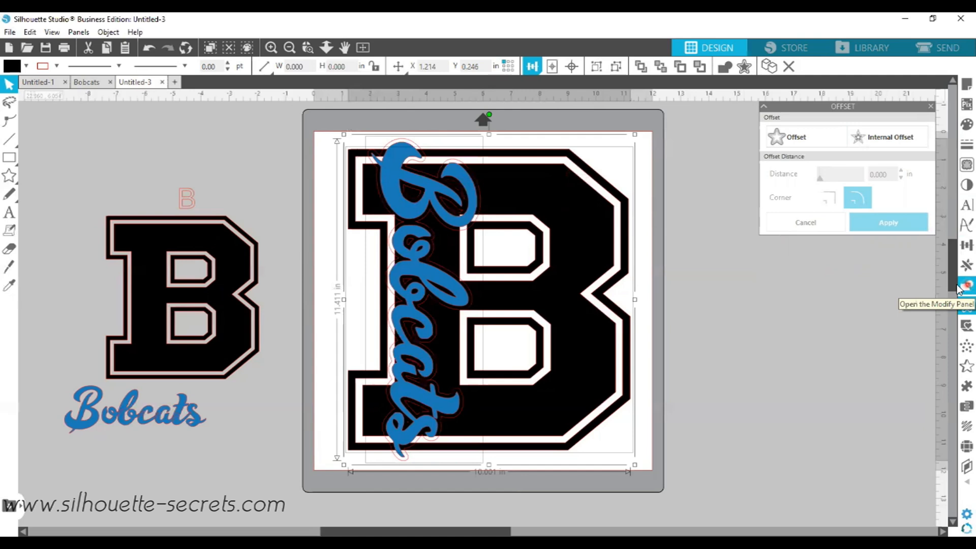
Subtract the Bobcats offset from the B's spine and group the B with the blue script.
{"action": "left_click", "coordinate": [965, 284]}
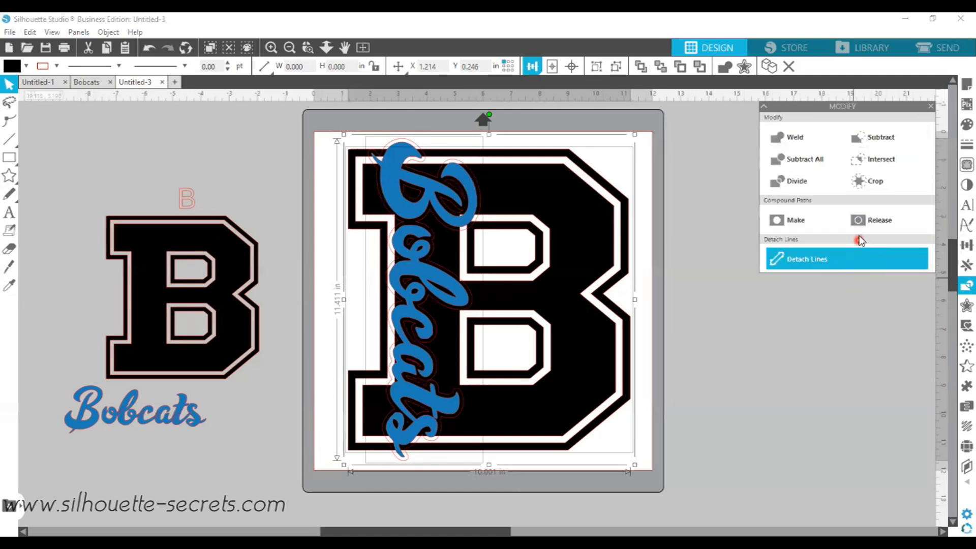
{"action": "mouse_move", "coordinate": [879, 137]}
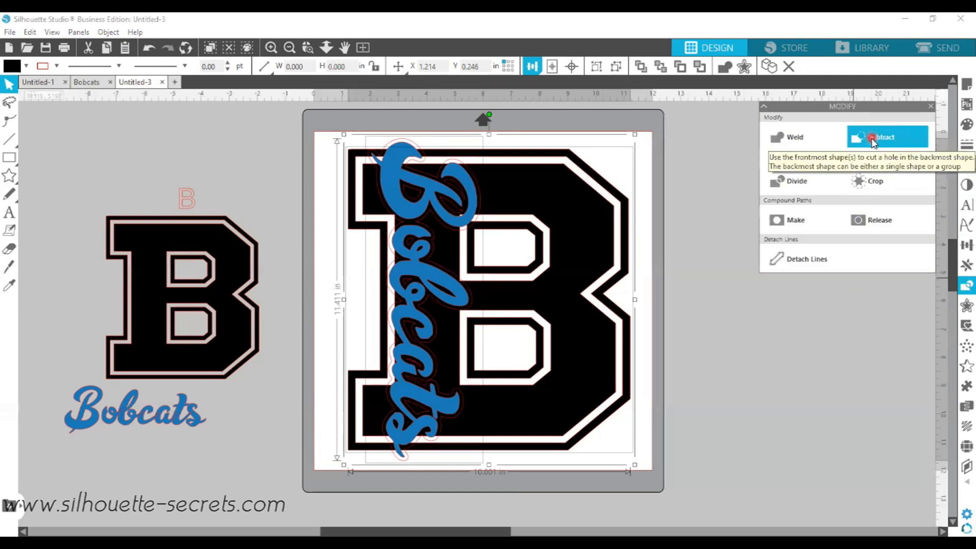
{"action": "left_click", "coordinate": [872, 136]}
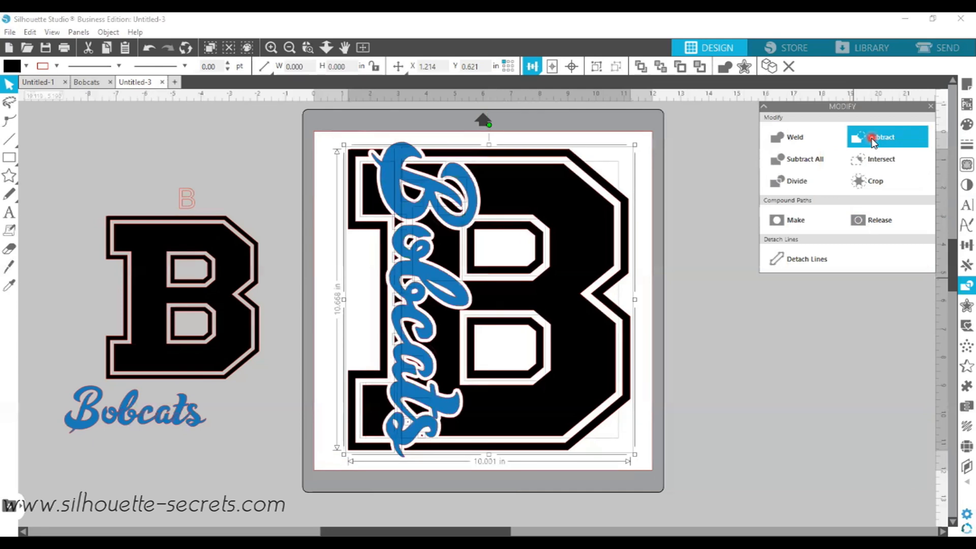
{"action": "mouse_move", "coordinate": [650, 197]}
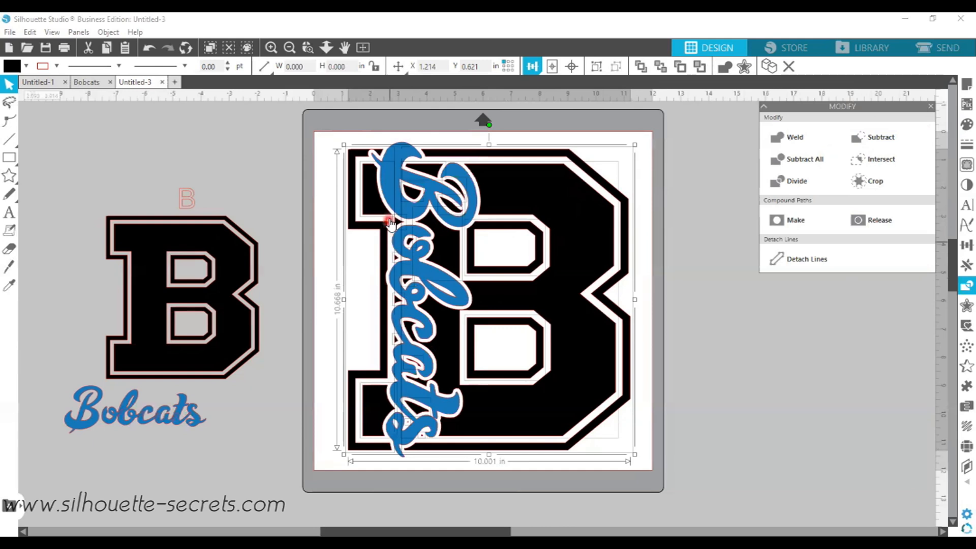
{"action": "mouse_move", "coordinate": [404, 219]}
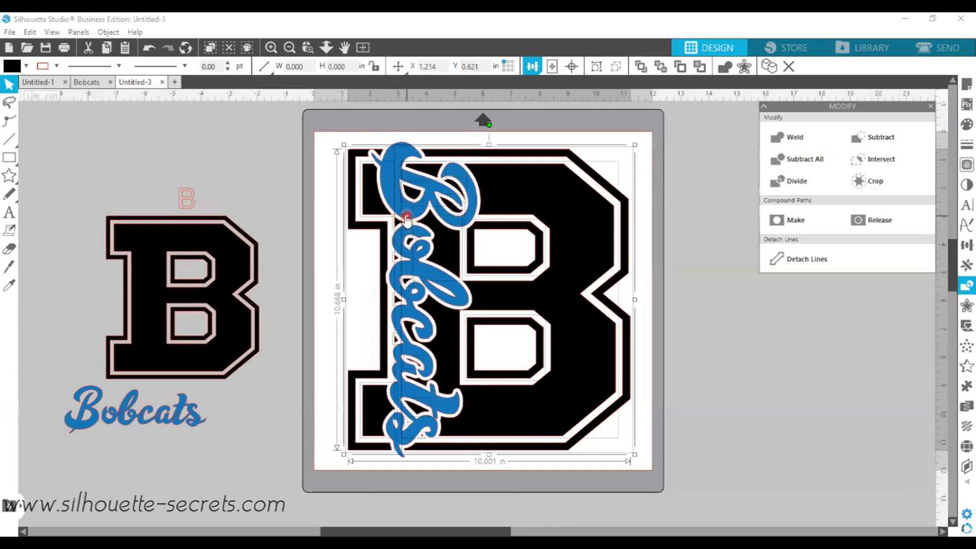
{"action": "mouse_move", "coordinate": [392, 228]}
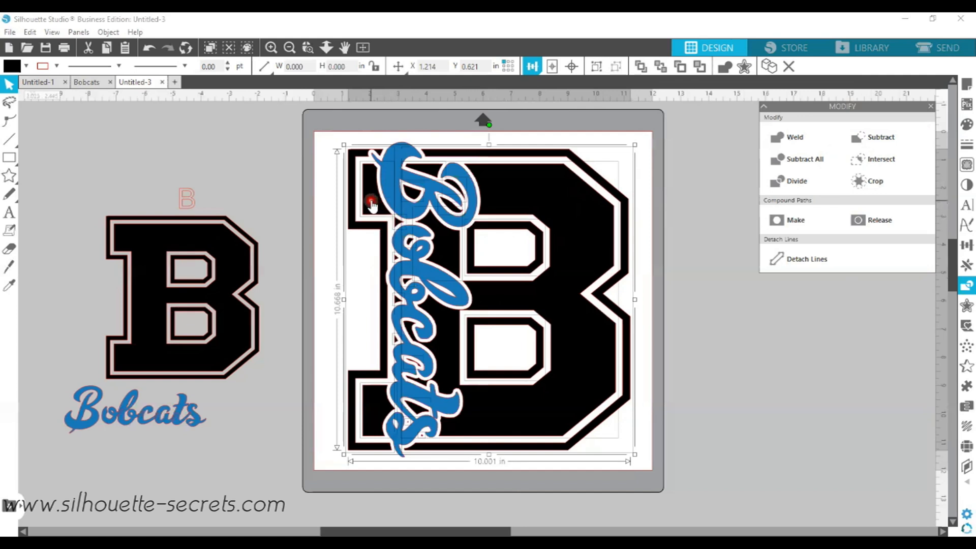
{"action": "right_click", "coordinate": [370, 201]}
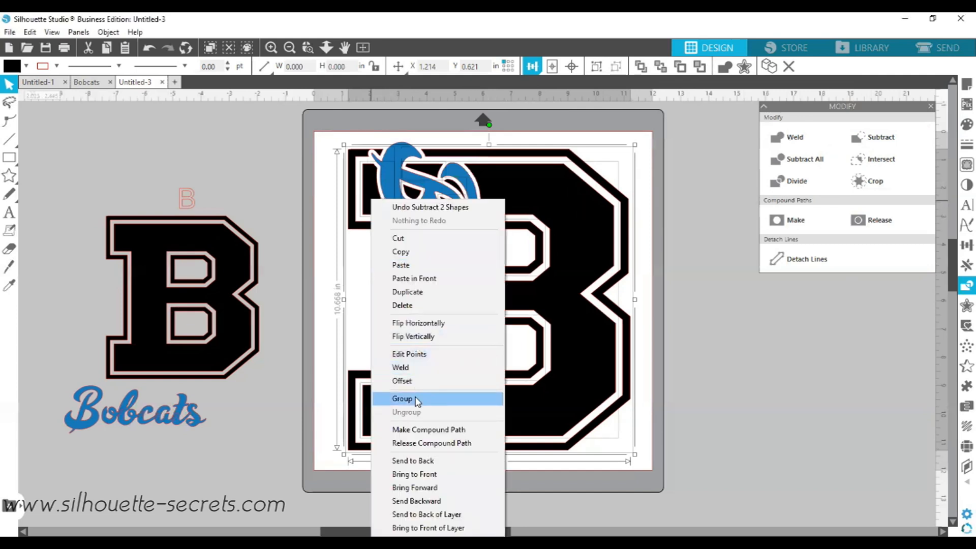
{"action": "left_click", "coordinate": [402, 399]}
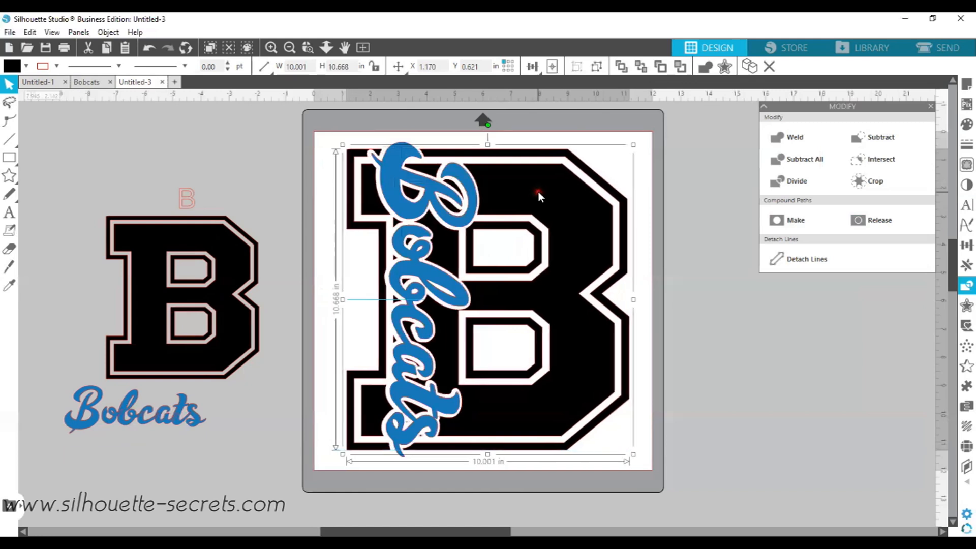
{"action": "left_click", "coordinate": [148, 47]}
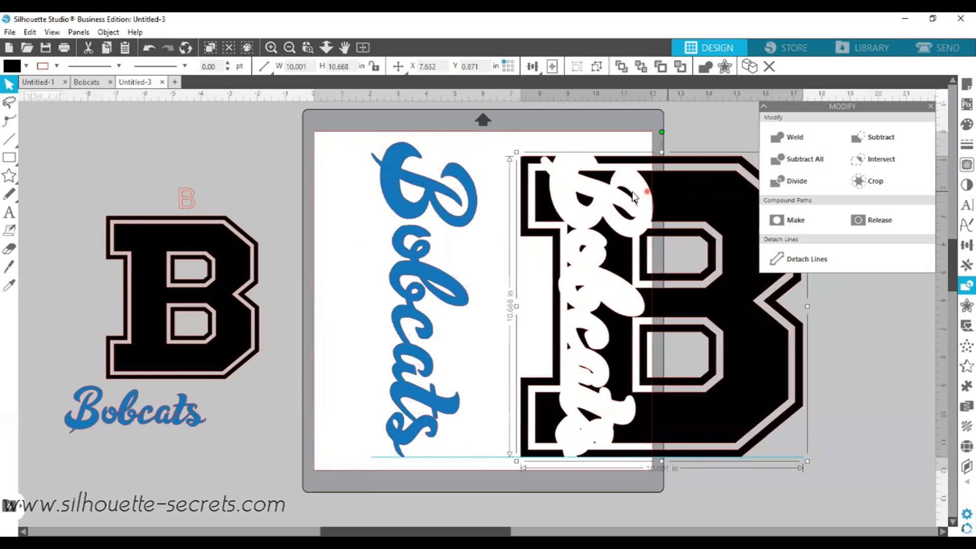
{"action": "left_click_drag", "start_coordinate": [645, 191], "coordinate": [588, 196]}
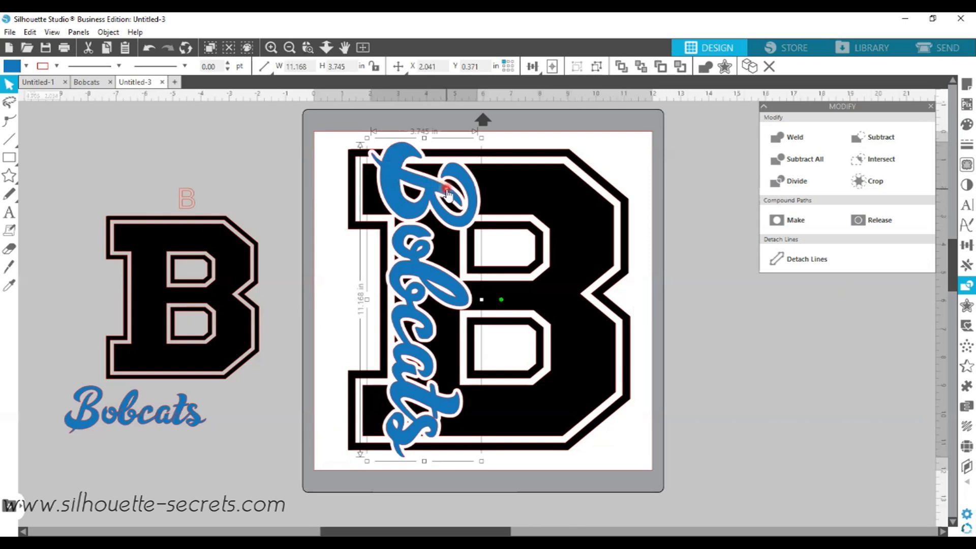
{"action": "mouse_move", "coordinate": [451, 191]}
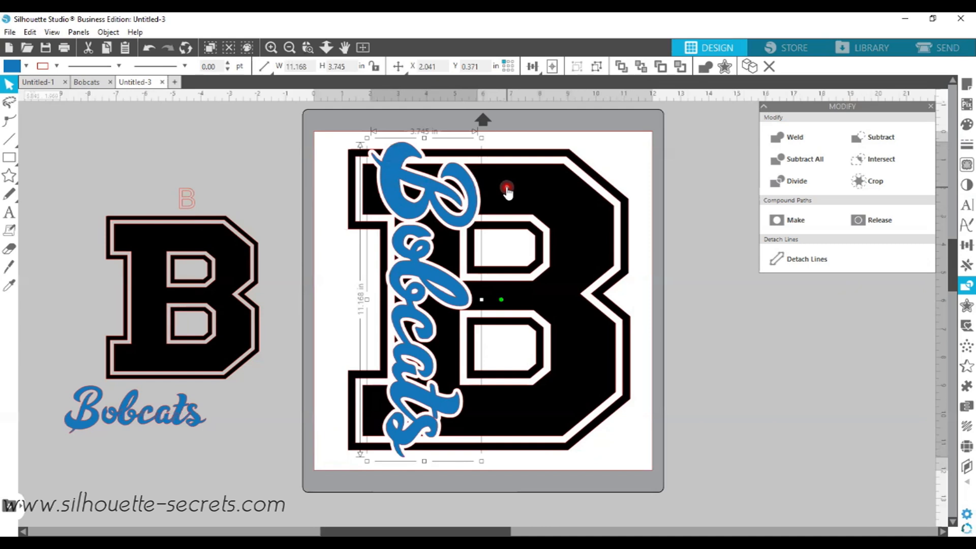
Flip the knocked-out B horizontally into a mirror image and nudge it toward the mat's left edge.
{"action": "right_click", "coordinate": [505, 189]}
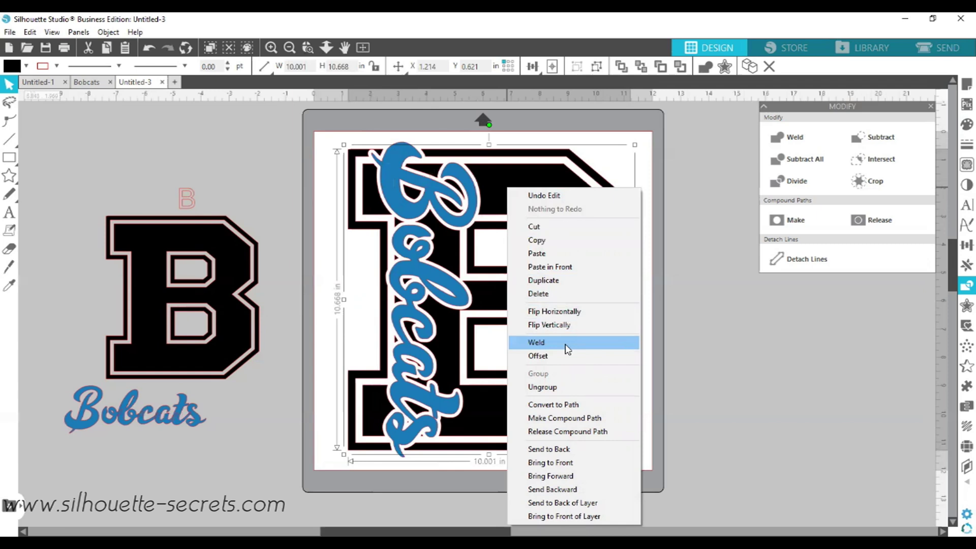
{"action": "mouse_move", "coordinate": [564, 376]}
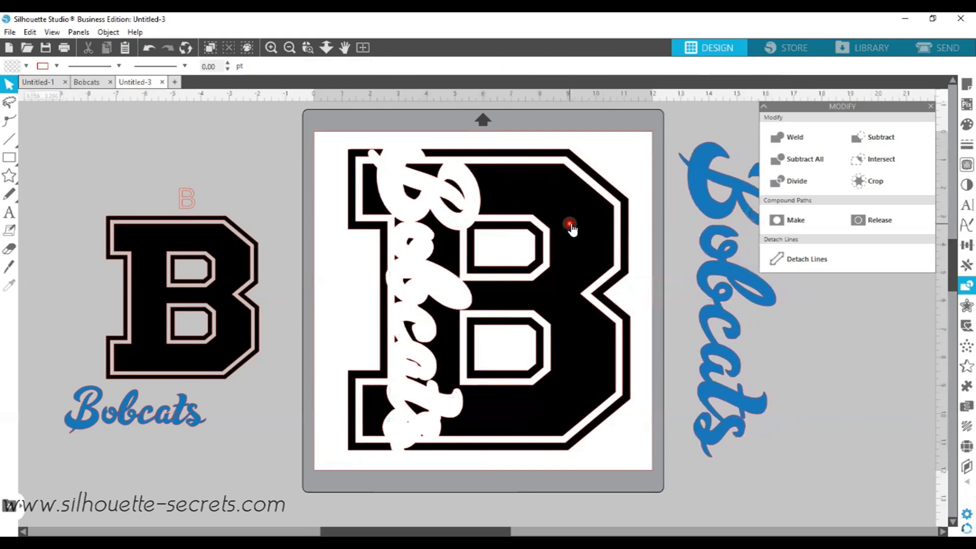
{"action": "right_click", "coordinate": [569, 225]}
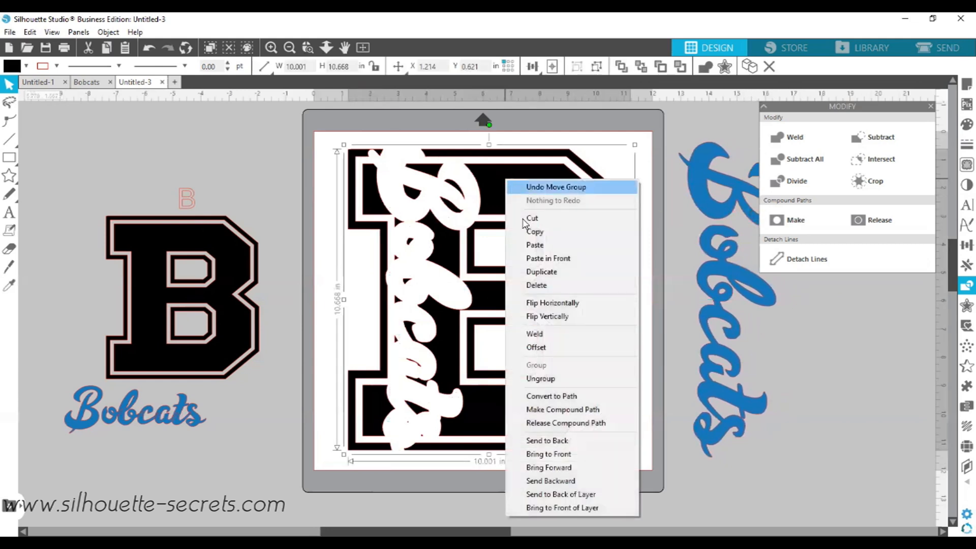
{"action": "mouse_move", "coordinate": [547, 378]}
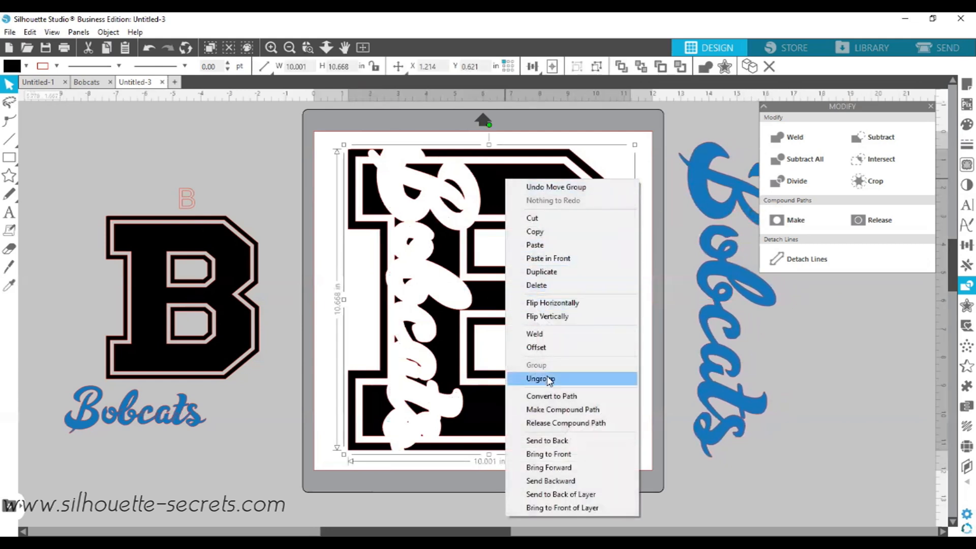
{"action": "left_click", "coordinate": [541, 378]}
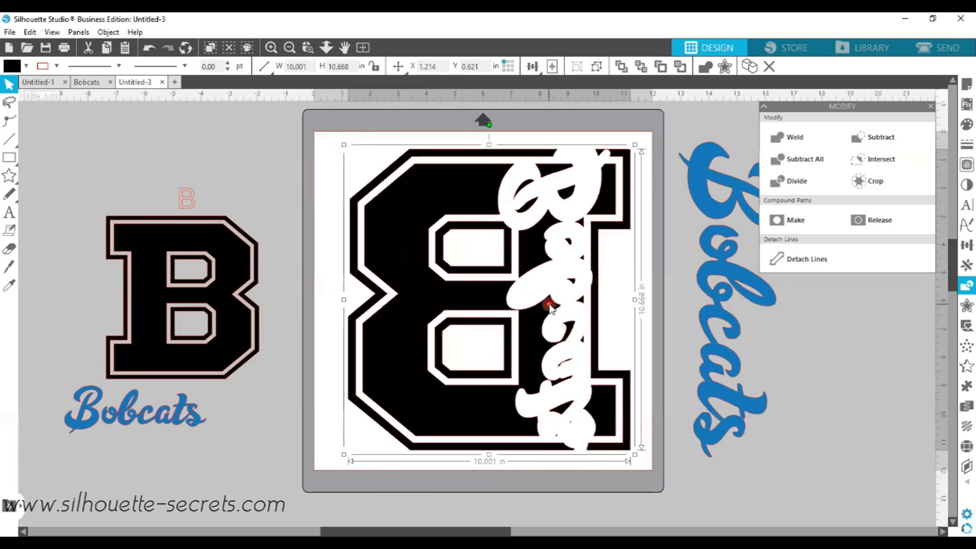
{"action": "left_click_drag", "start_coordinate": [548, 305], "coordinate": [504, 311]}
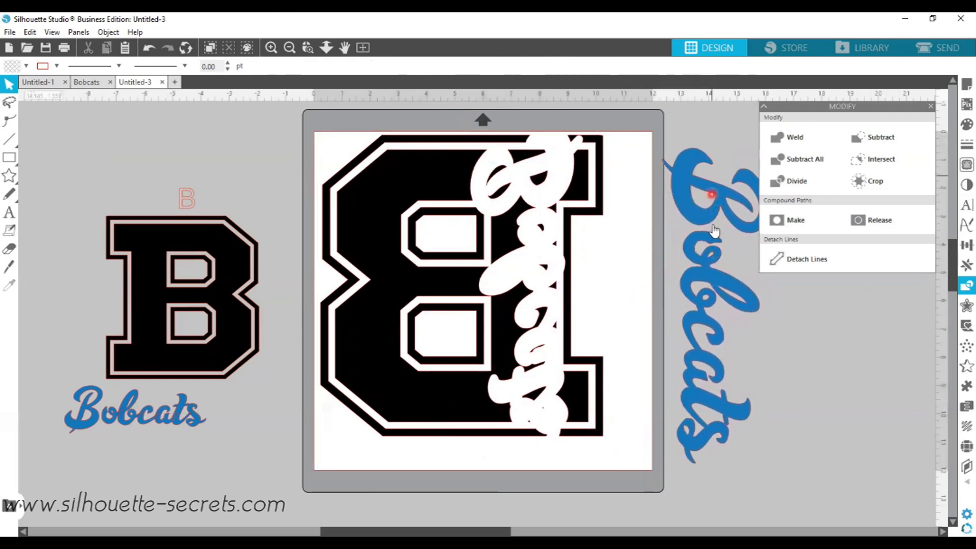
Mirror the blue script Bobcats via the Transform panel and lay it horizontally across the top of the mat.
{"action": "left_click", "coordinate": [712, 305]}
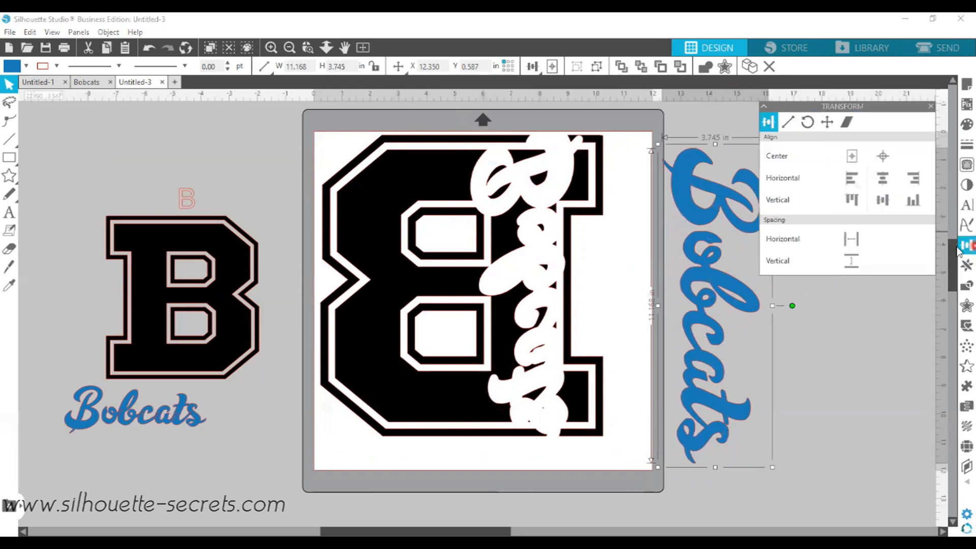
{"action": "left_click", "coordinate": [882, 199]}
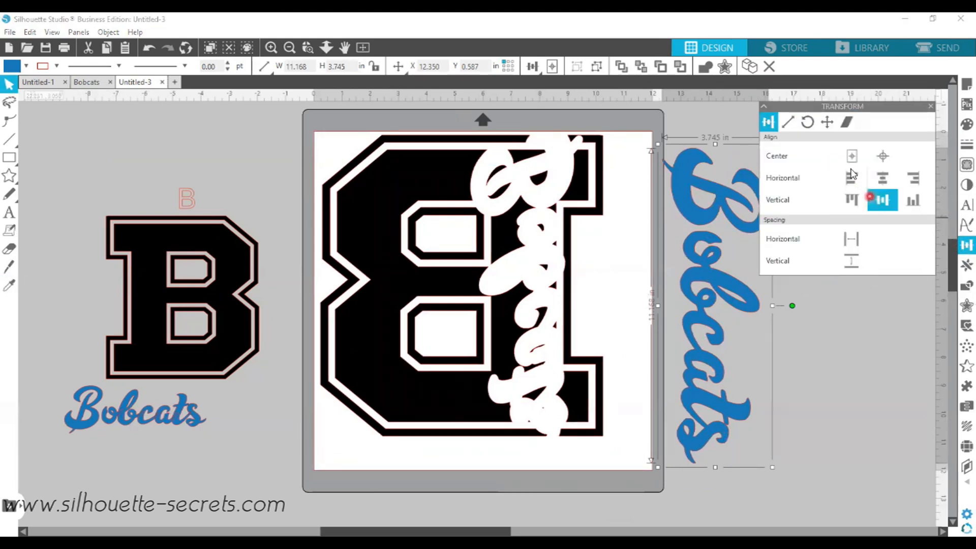
{"action": "left_click", "coordinate": [807, 122]}
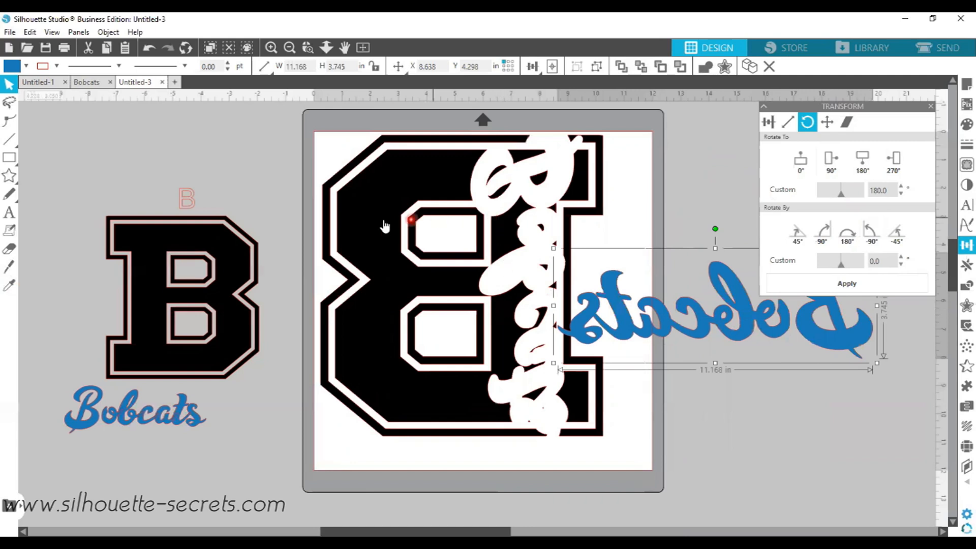
{"action": "left_click", "coordinate": [872, 232]}
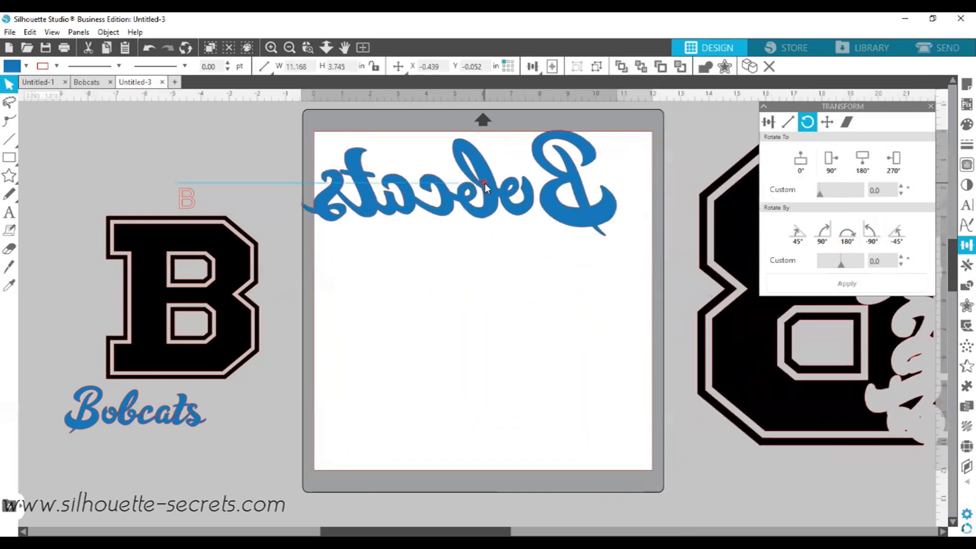
{"action": "left_click_drag", "start_coordinate": [481, 188], "coordinate": [504, 190]}
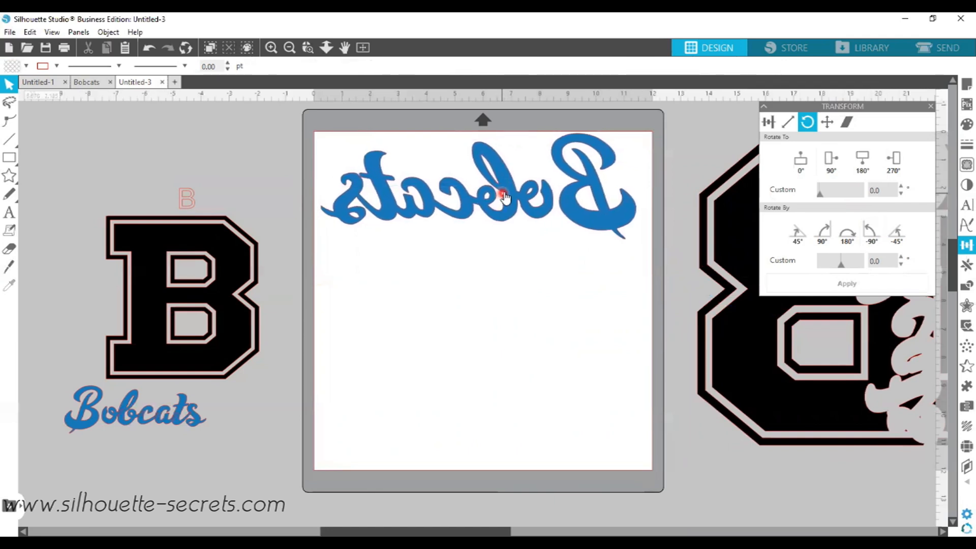
{"action": "mouse_move", "coordinate": [511, 193]}
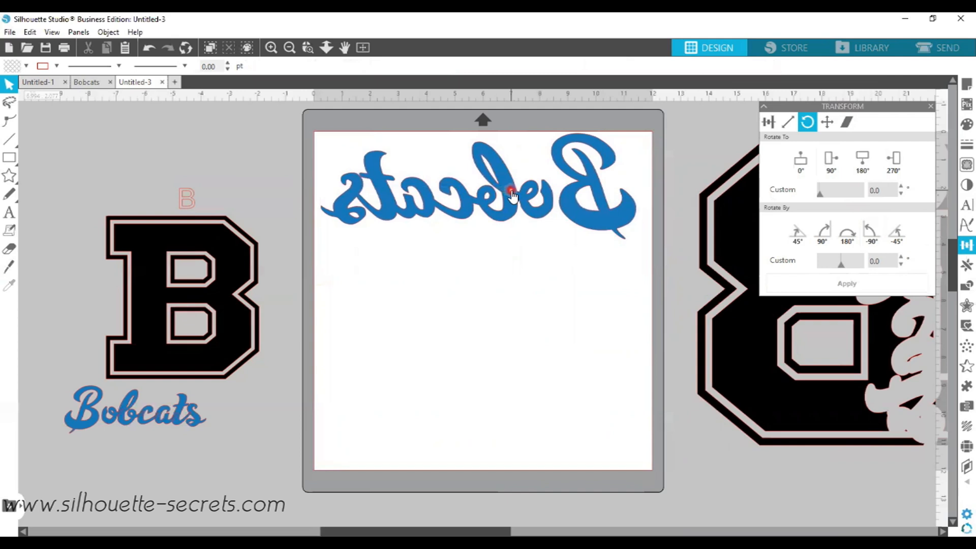
{"action": "mouse_move", "coordinate": [506, 195]}
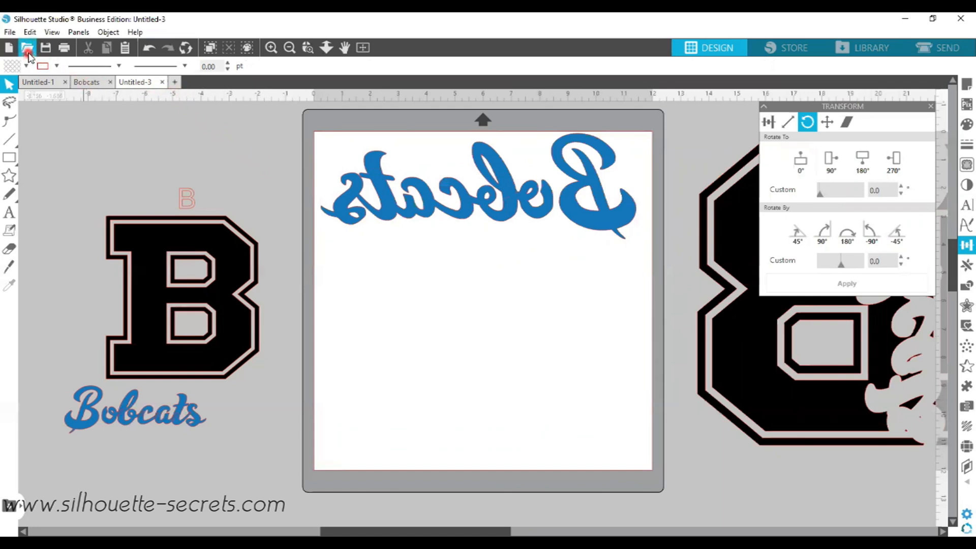
{"action": "mouse_move", "coordinate": [27, 48]}
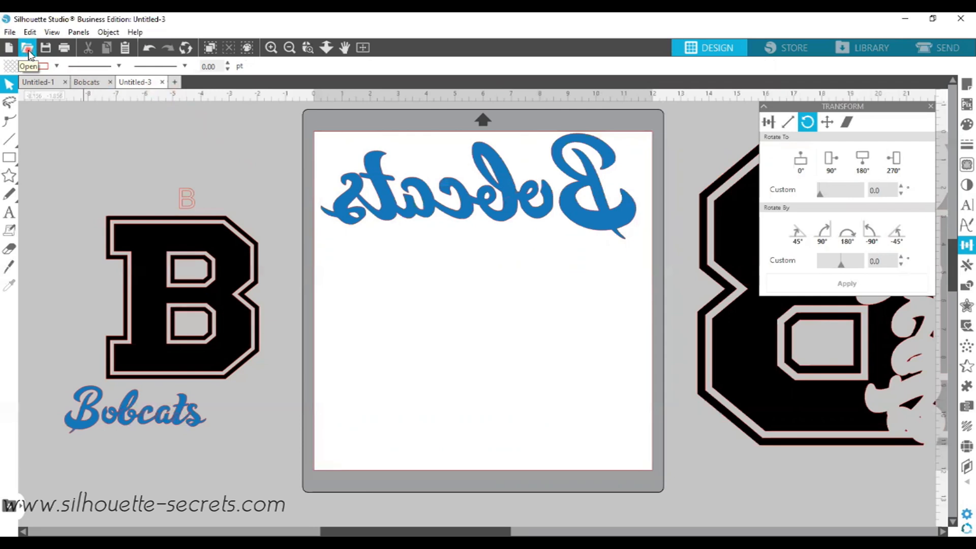
Open the saved Husky design from the Team Letter folder, a blue H with black script Husky.
{"action": "left_click", "coordinate": [29, 48]}
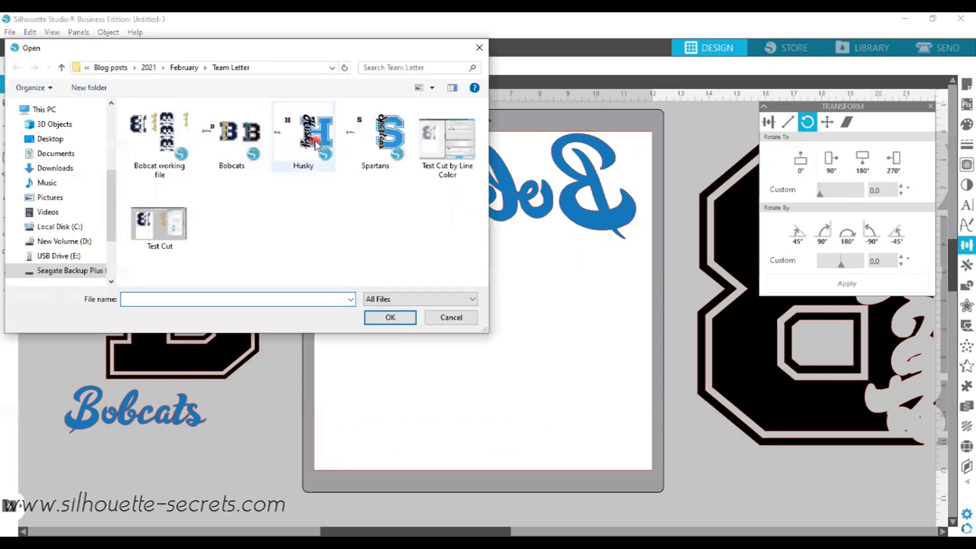
{"action": "double_click", "coordinate": [302, 137]}
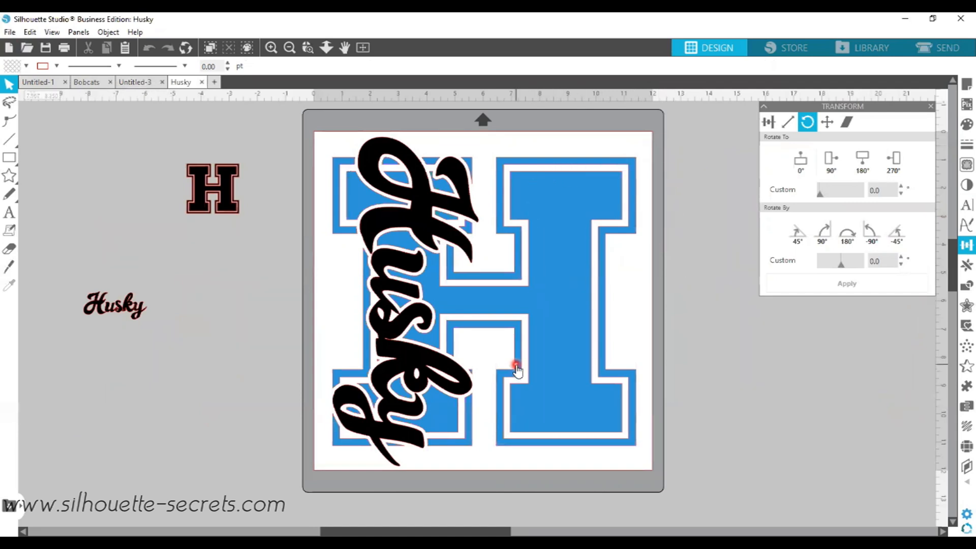
{"action": "mouse_move", "coordinate": [615, 172]}
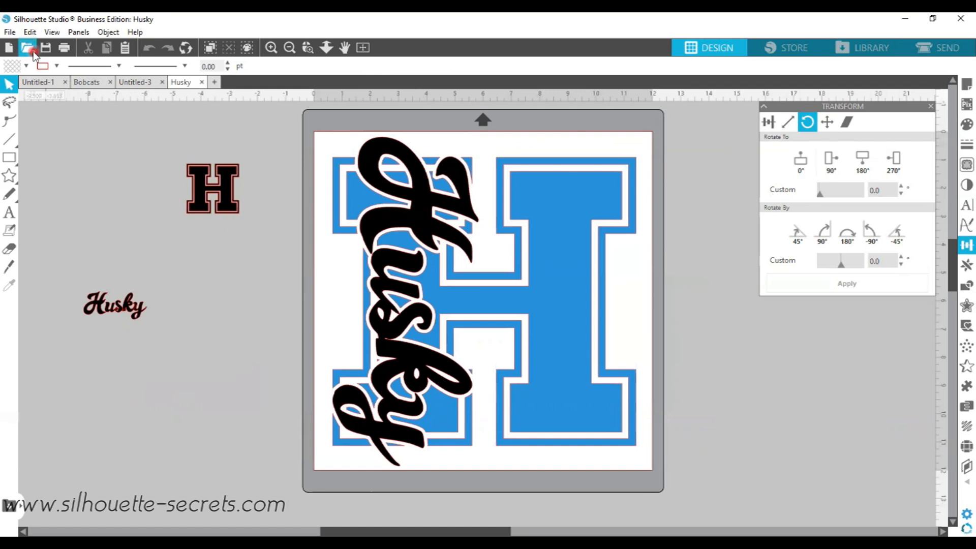
Open the saved Spartans letter design as another document.
{"action": "left_click", "coordinate": [27, 47]}
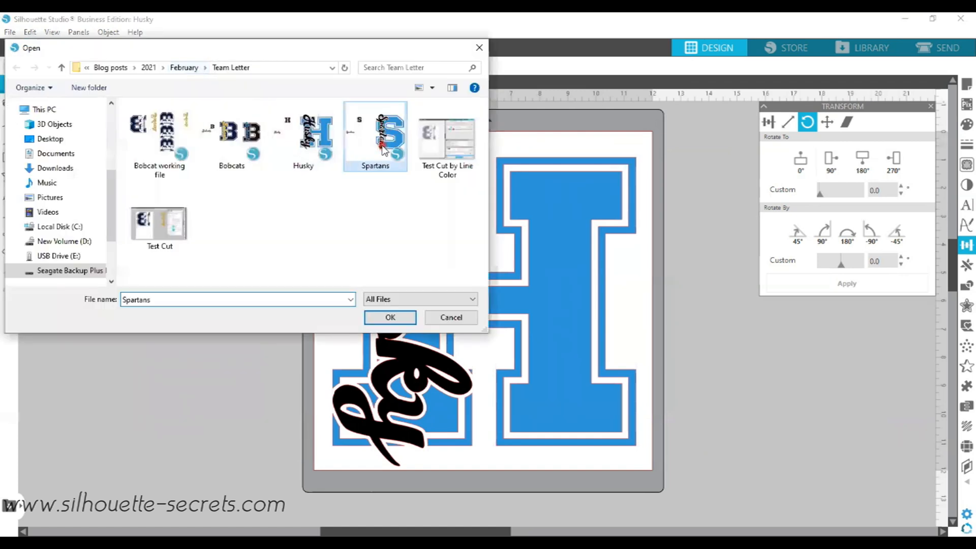
{"action": "left_click", "coordinate": [390, 317]}
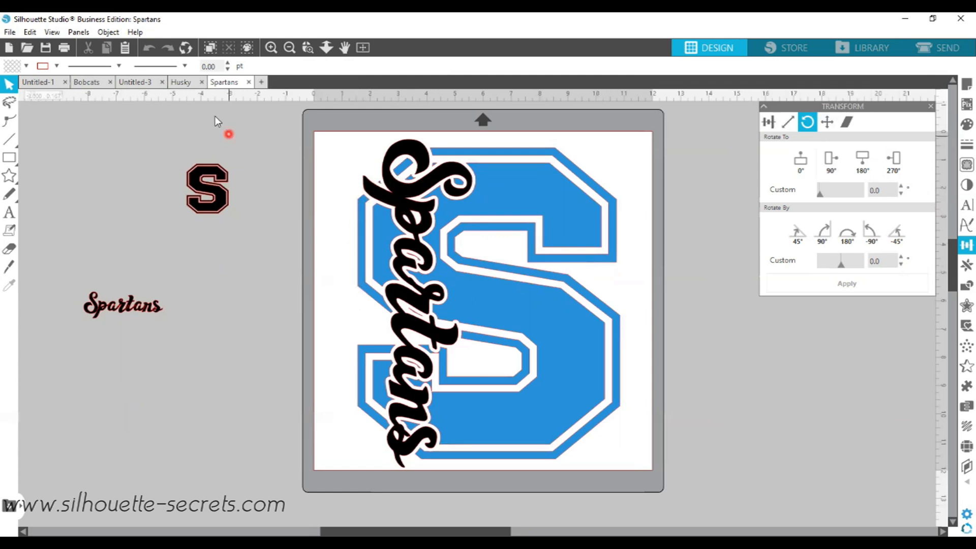
Flip through the Bobcats and Husky documents, ending on the Husky design.
{"action": "left_click", "coordinate": [180, 81]}
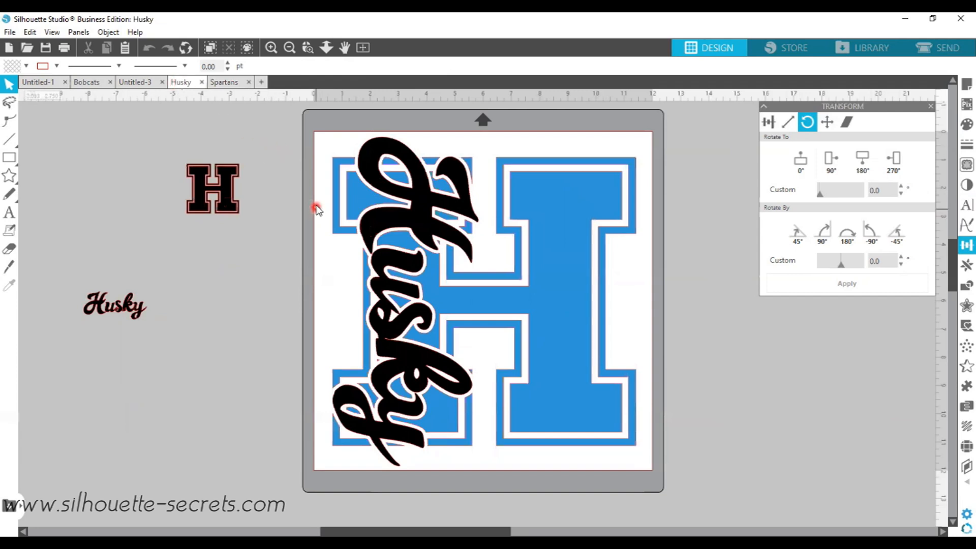
{"action": "left_click", "coordinate": [87, 81]}
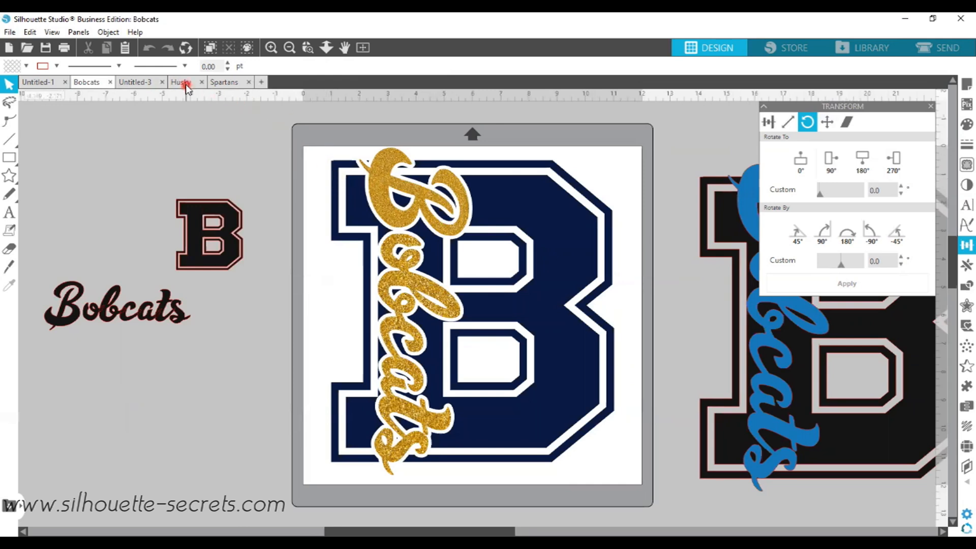
{"action": "left_click", "coordinate": [181, 81]}
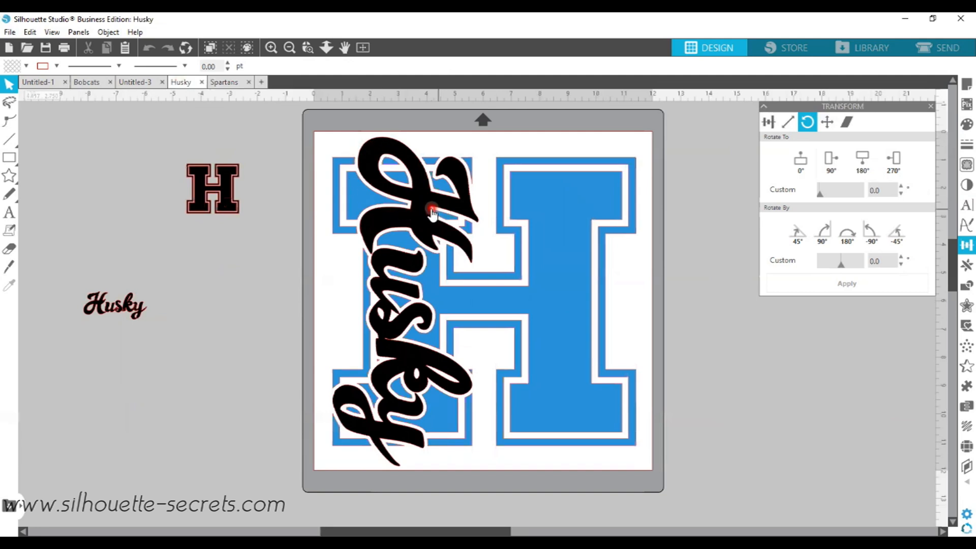